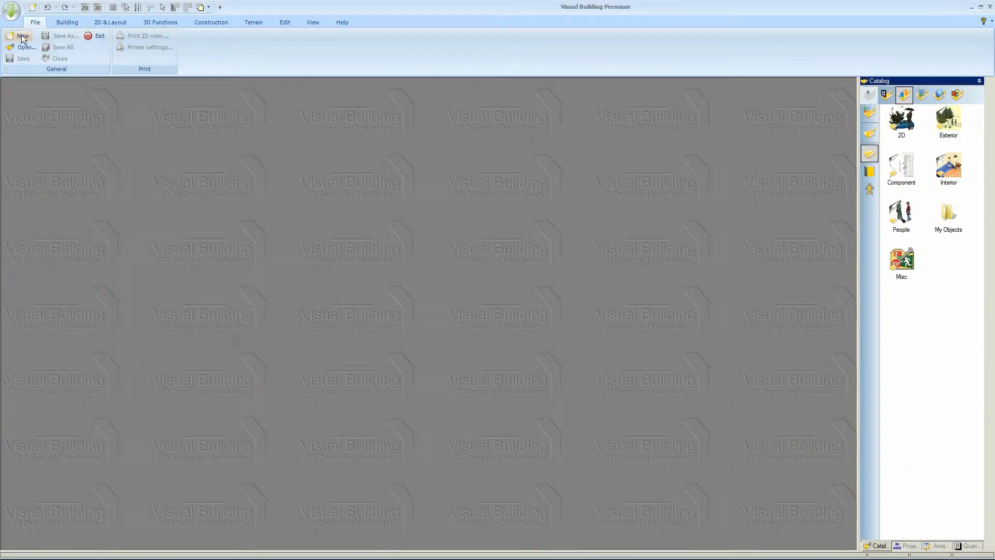
Start a new project, then browse the Open construction dialog and cancel it.
left_click(22, 35)
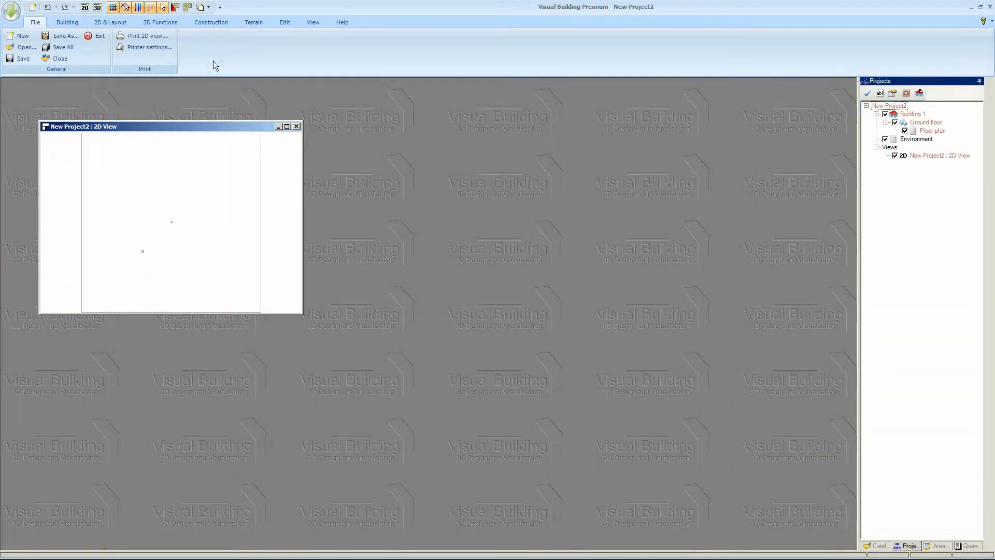
left_click(211, 22)
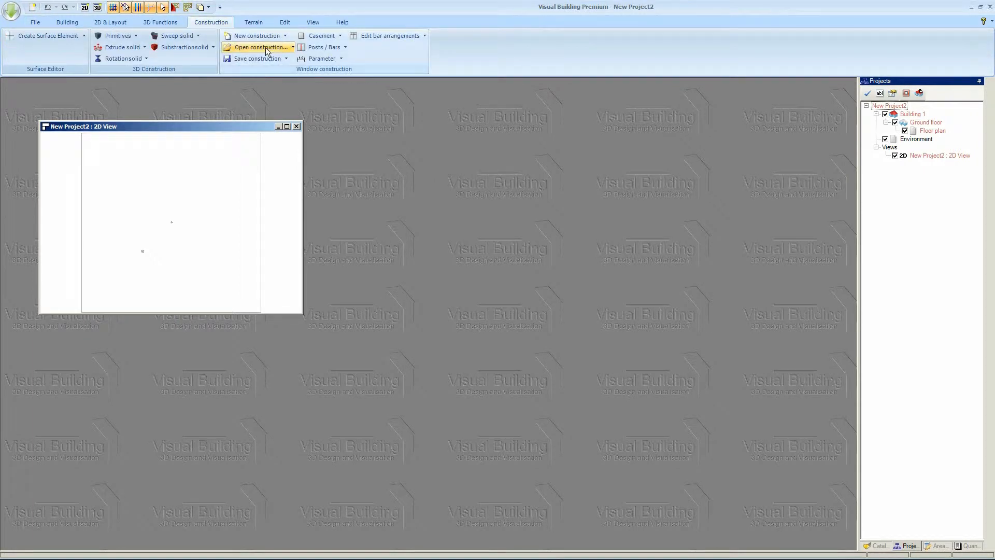
left_click(256, 47)
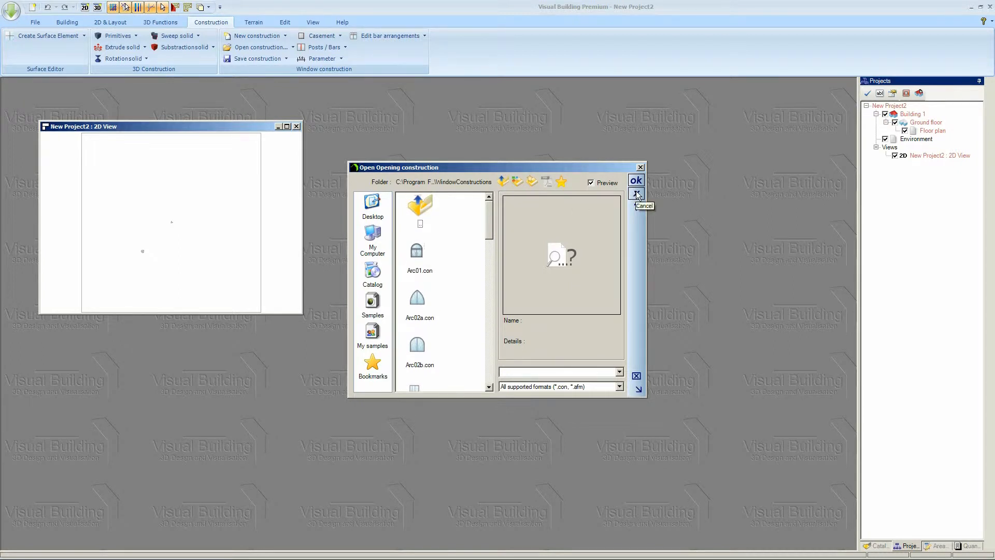
left_click(637, 194)
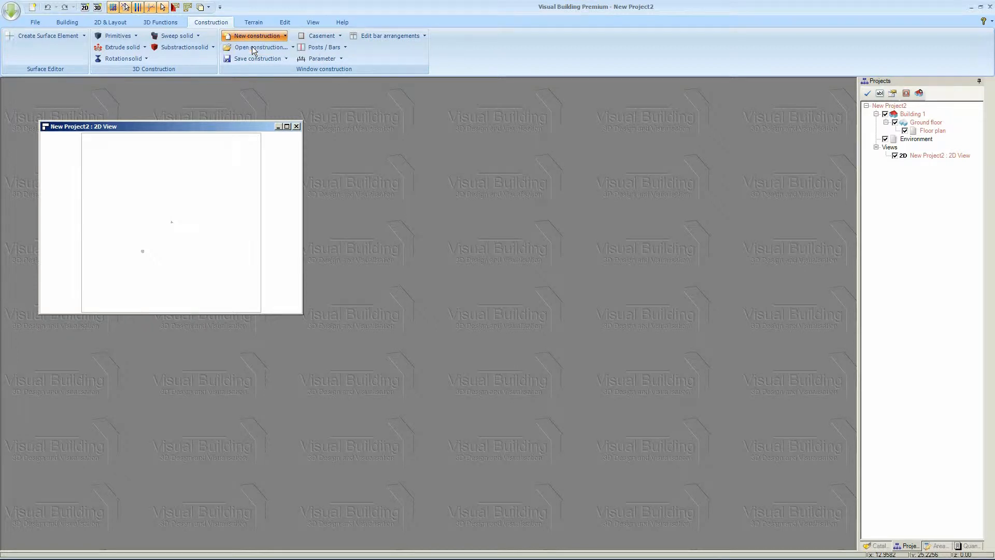
Create a new window construction with a 4 by 1 grid and 2.10 m vertical axis distance.
left_click(255, 35)
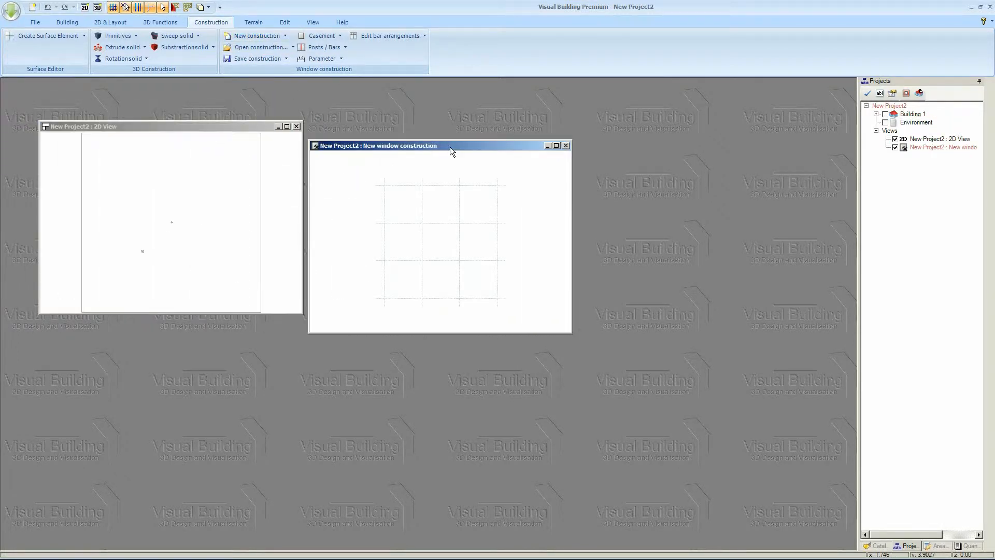
mouse_move(430, 207)
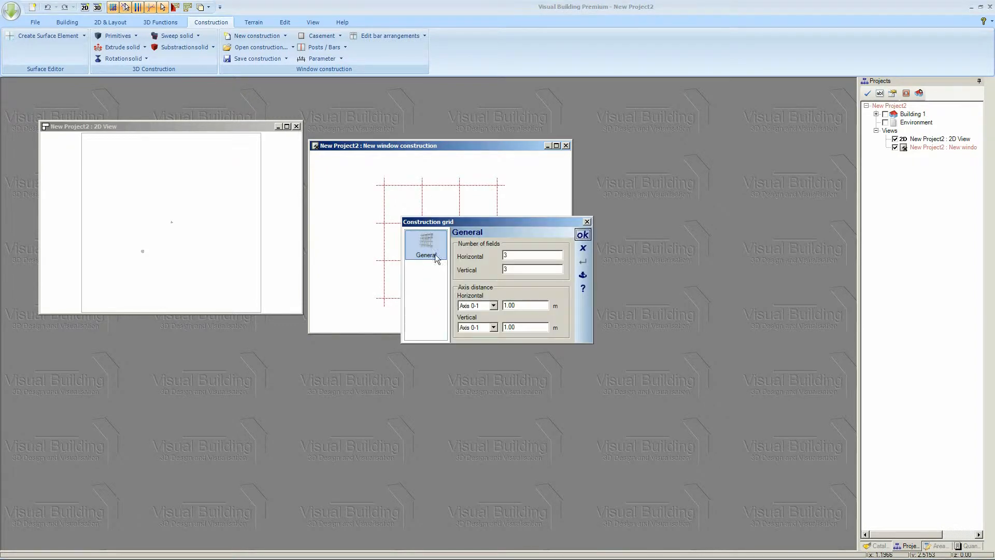
left_click(531, 255)
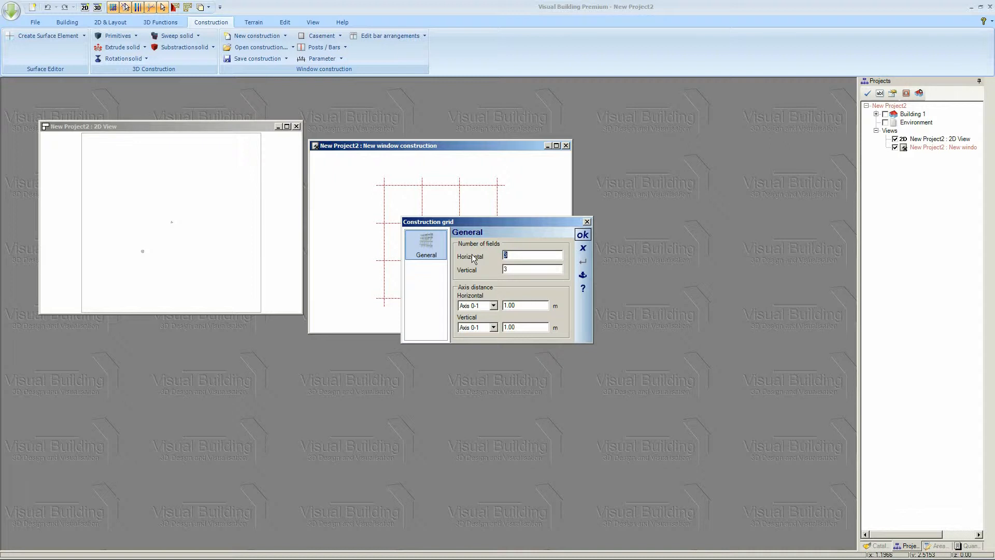
left_click(532, 269)
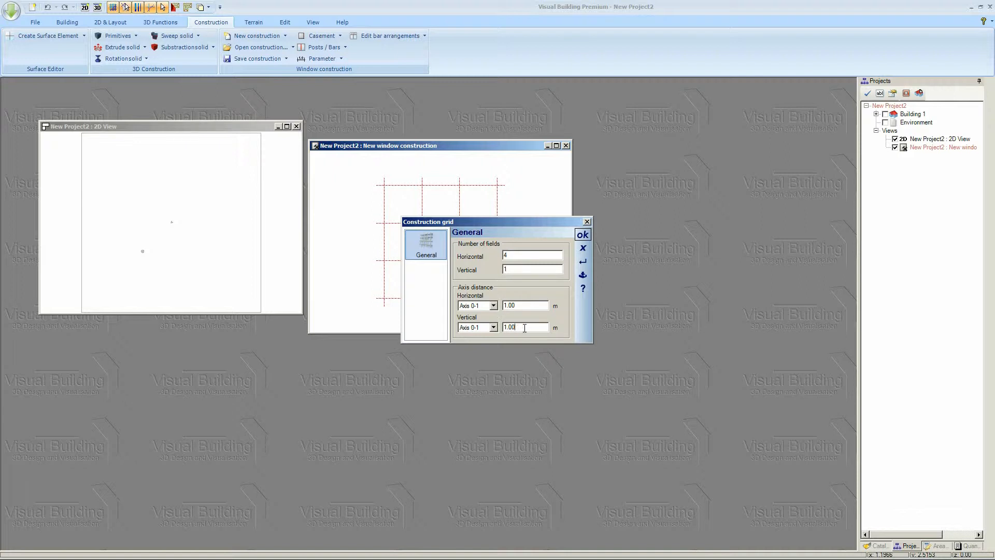
type("2.10")
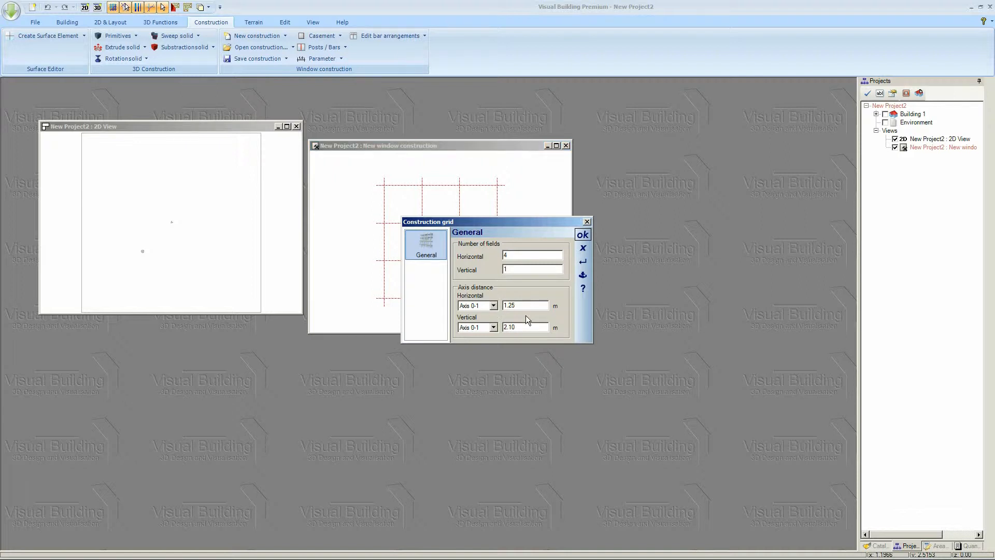
Set the horizontal axis spacings to 1.25 m through axis 3-4 and confirm the grid.
left_click(477, 305)
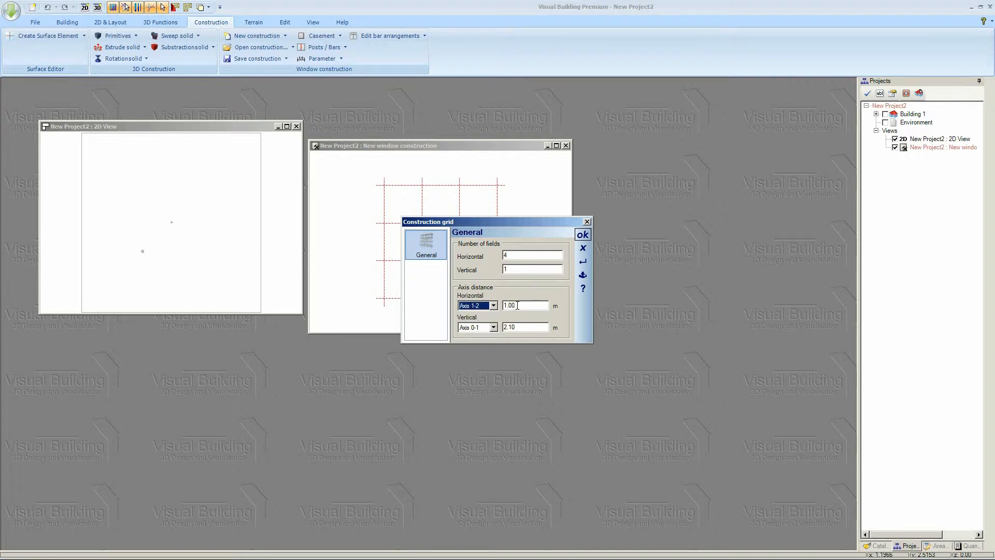
left_click(525, 304)
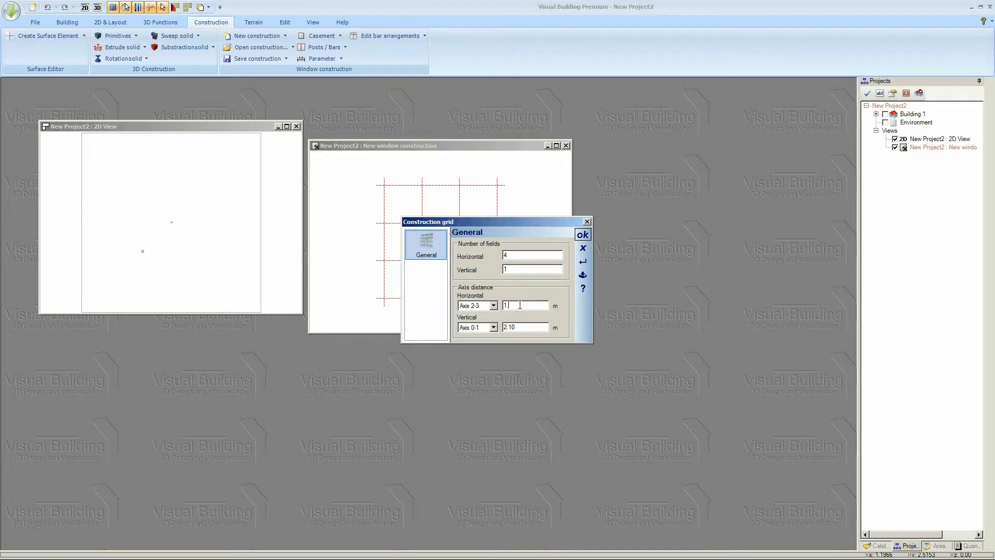
left_click(493, 305)
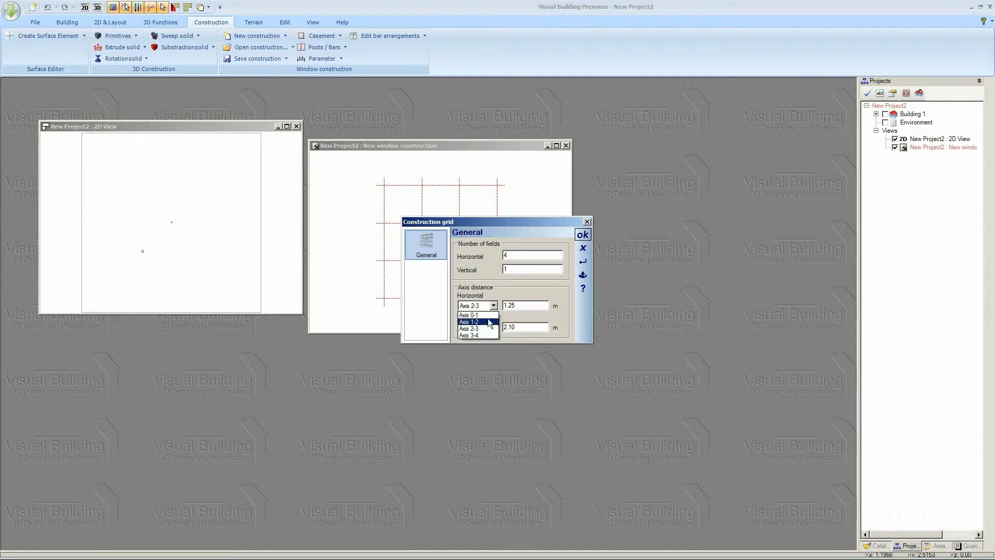
left_click(469, 334)
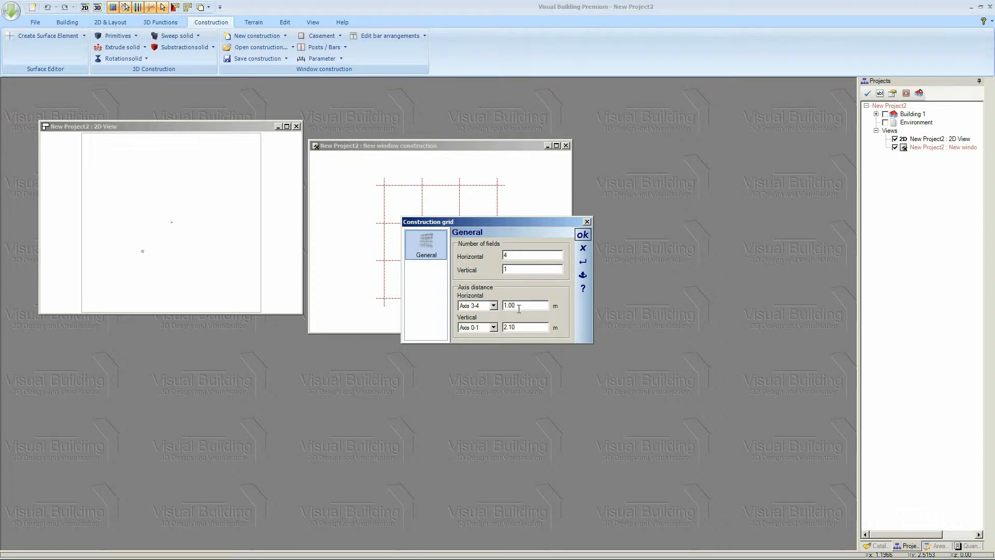
type("1.25")
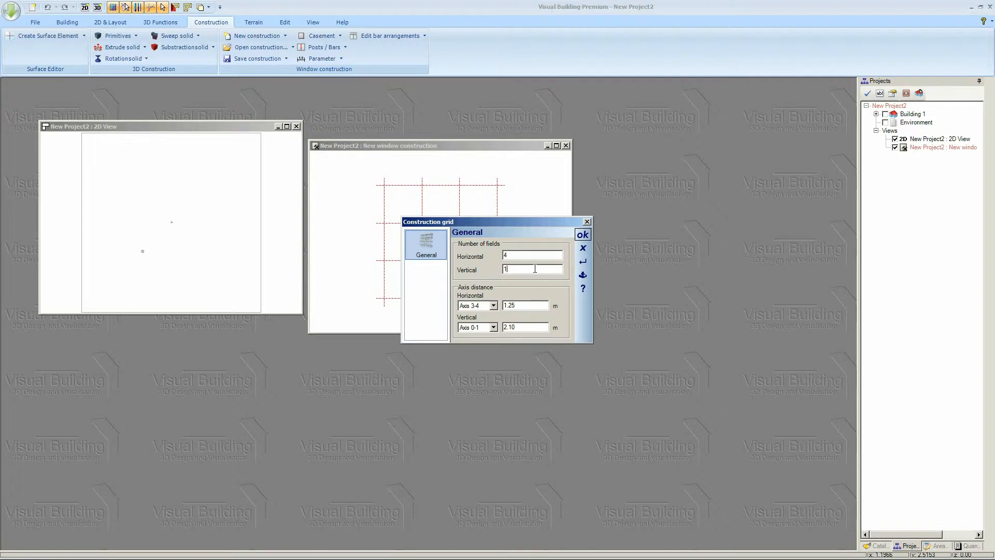
left_click(581, 234)
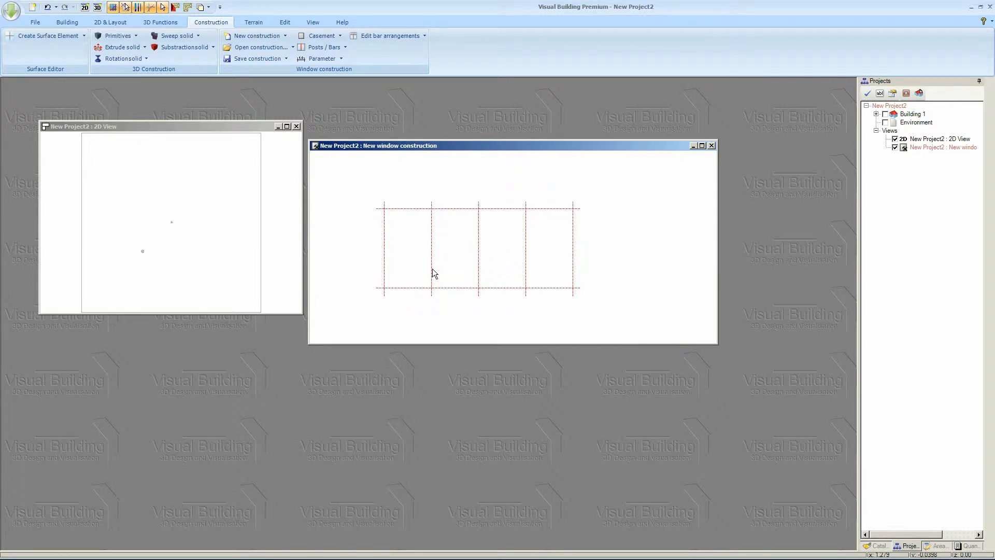
mouse_move(342, 21)
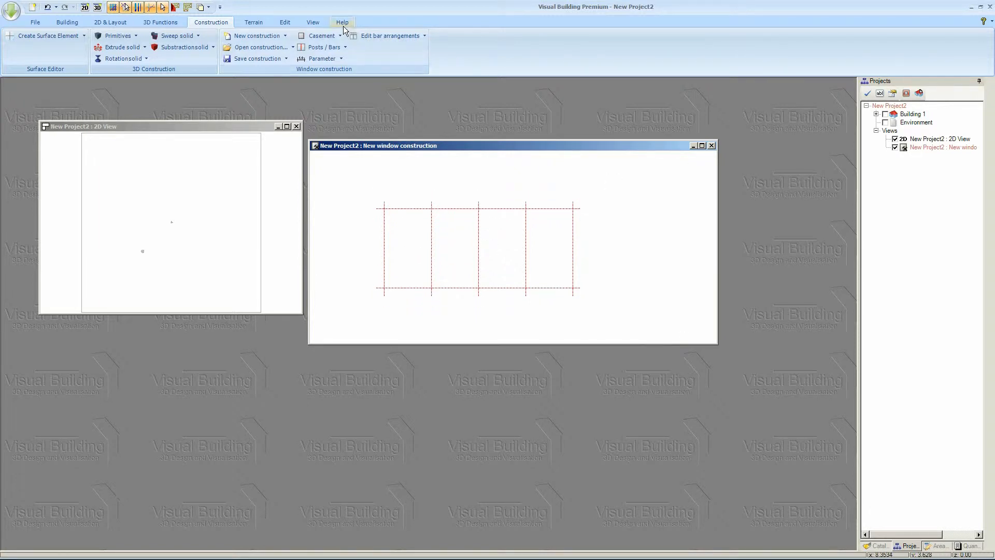
Maximize the construction window and fit the whole four-field grid into view.
left_click(312, 22)
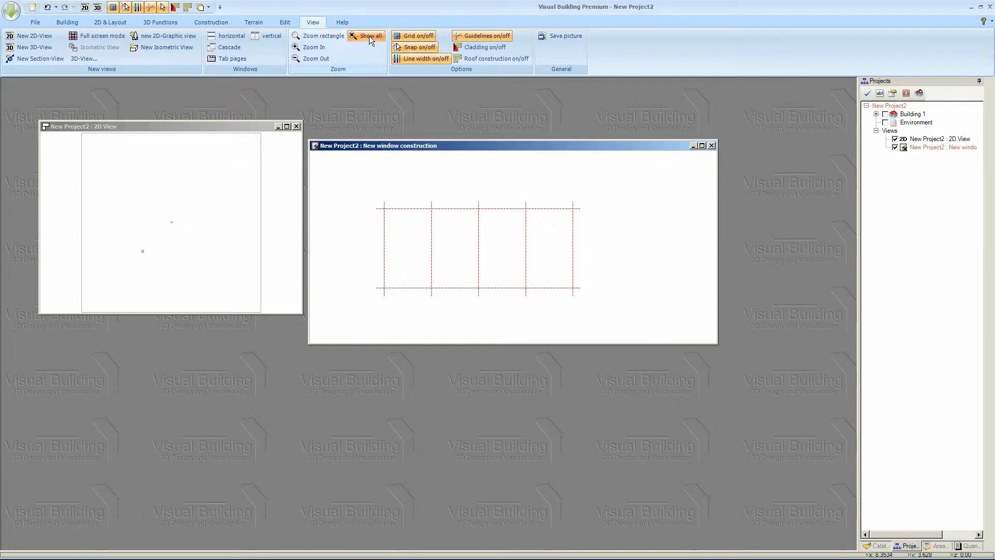
left_click(700, 145)
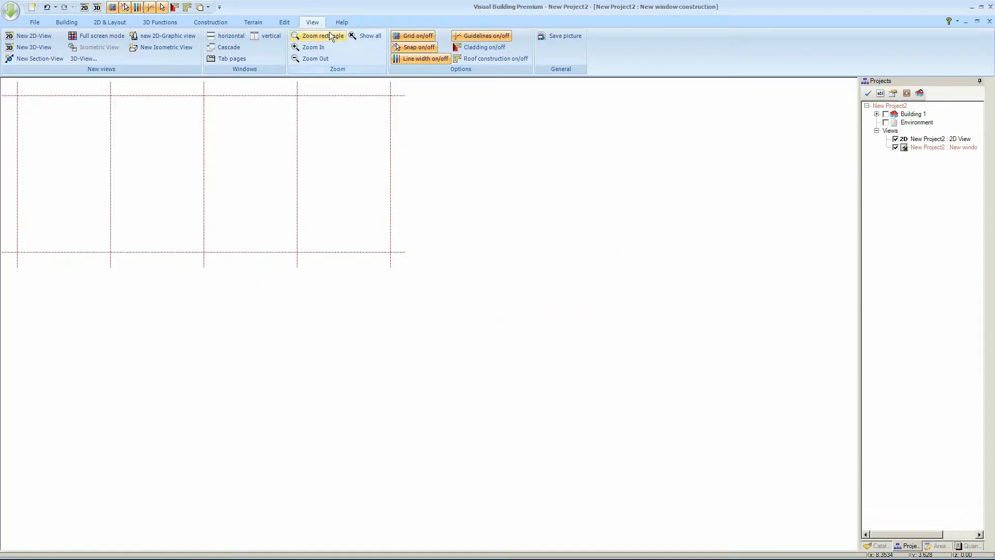
left_click(369, 35)
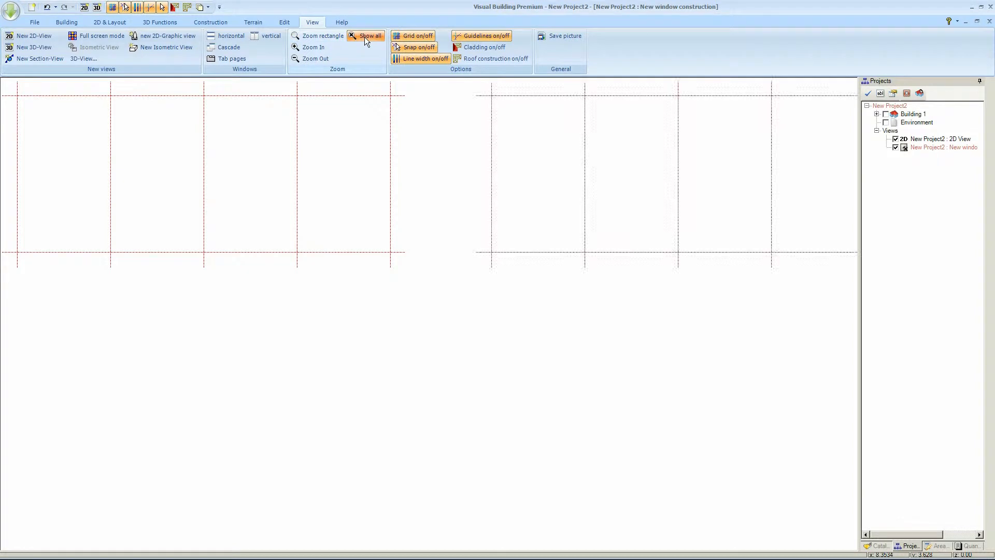
left_click(210, 21)
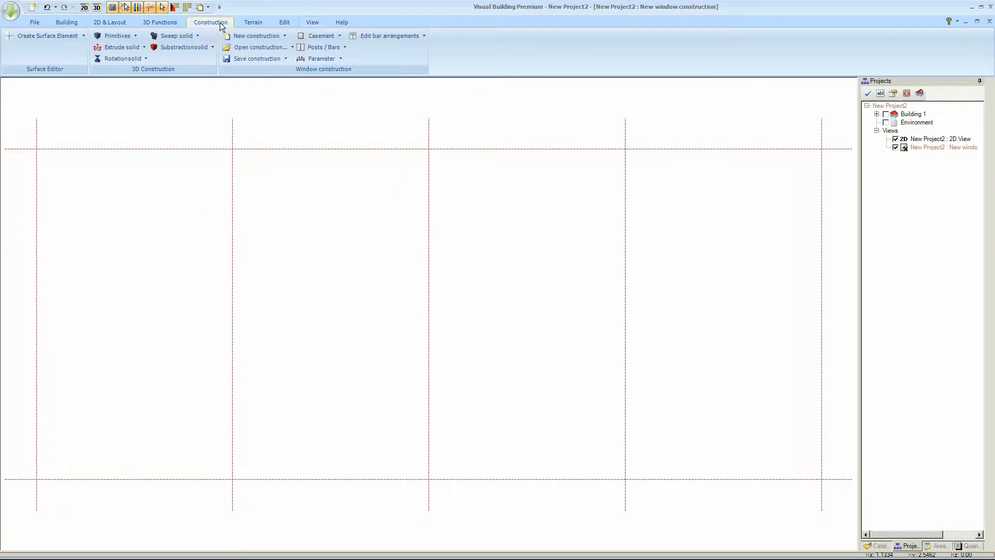
Insert rectangular glazed casements into all four grid fields with one drag.
left_click(320, 36)
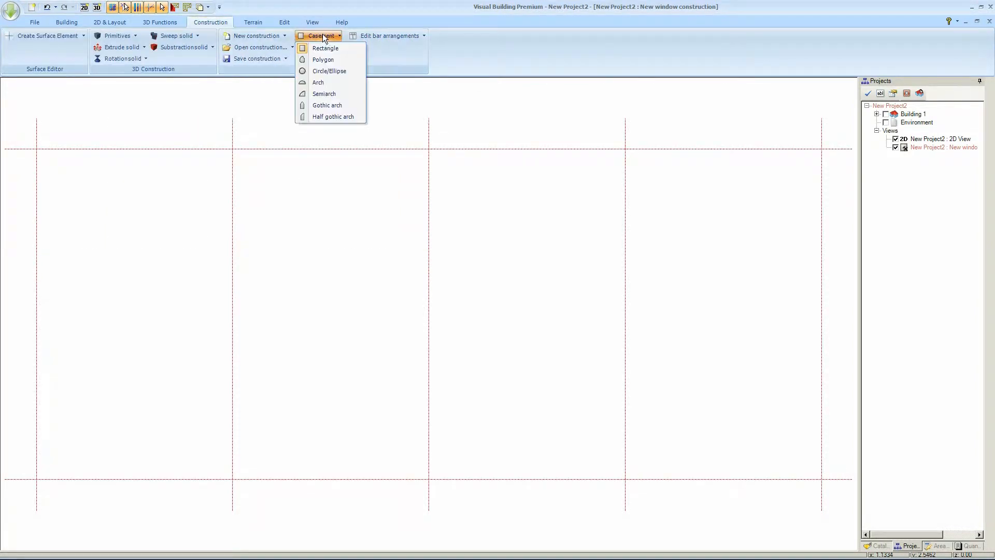
mouse_move(325, 49)
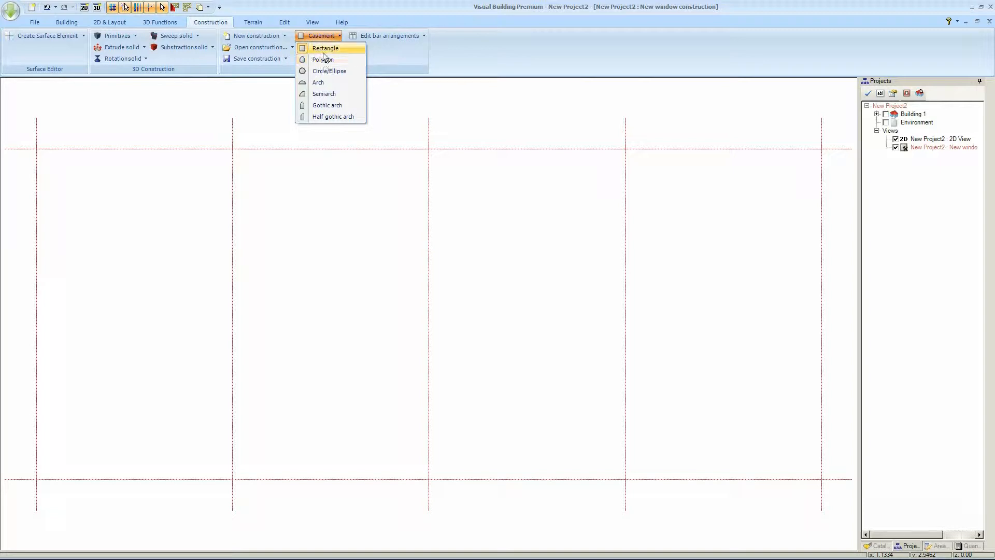
left_click(324, 47)
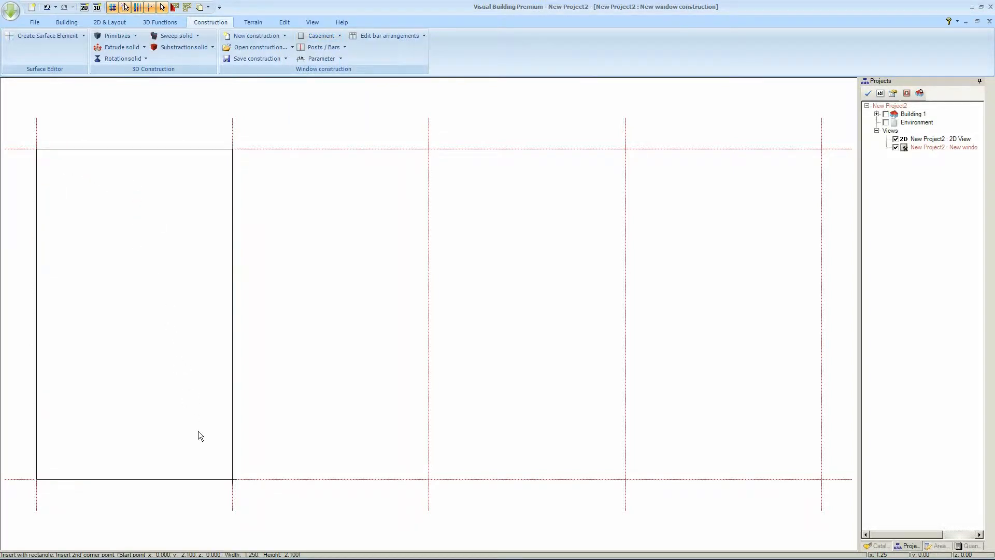
left_click_drag(37, 149, 231, 480)
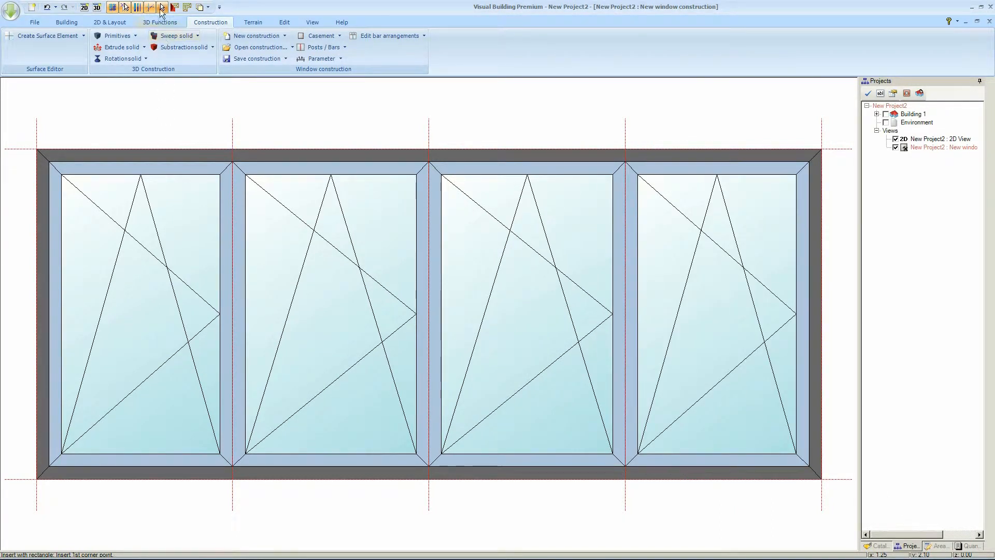
Name the construction 'Bifold Door 4' and make it a door construction.
right_click(131, 150)
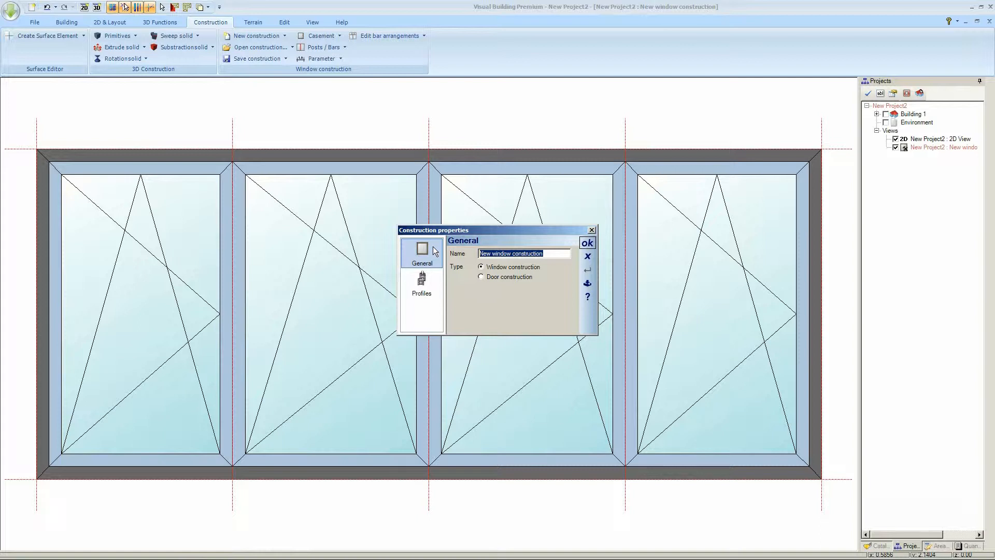
type("B")
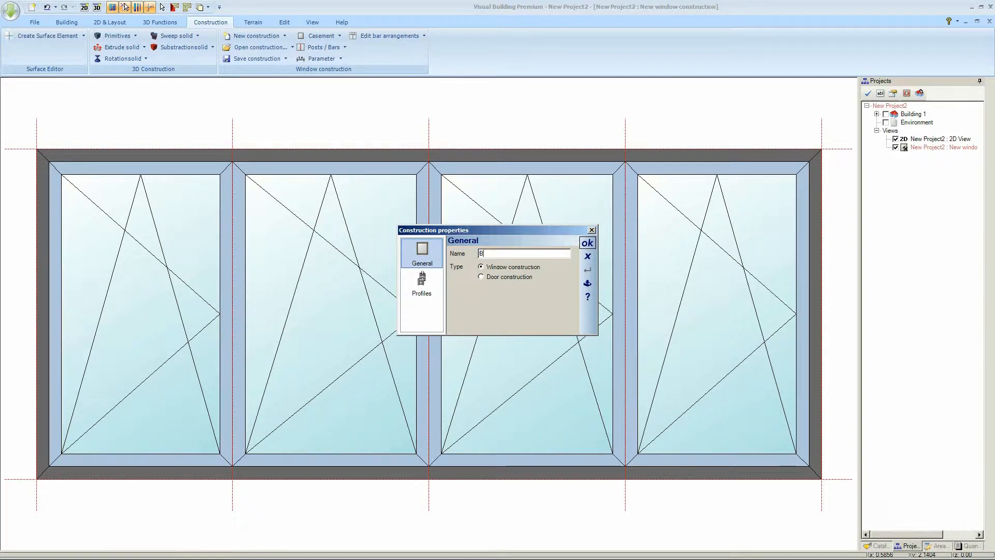
type("ifold")
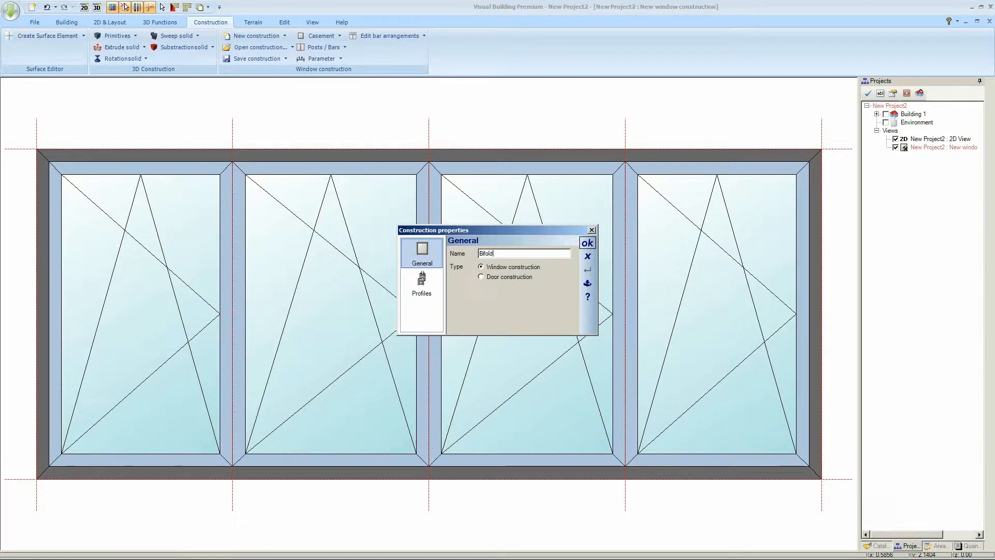
type("Door")
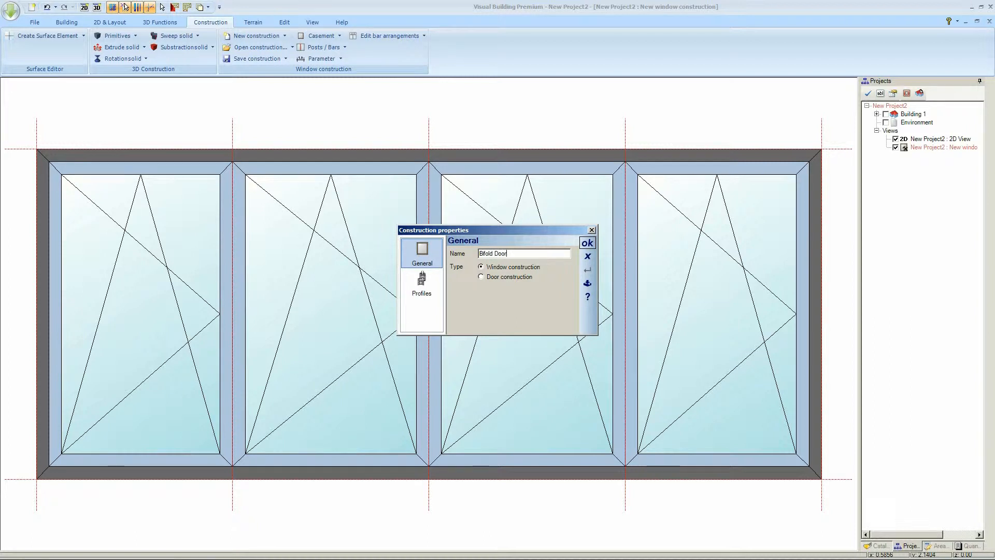
type("4")
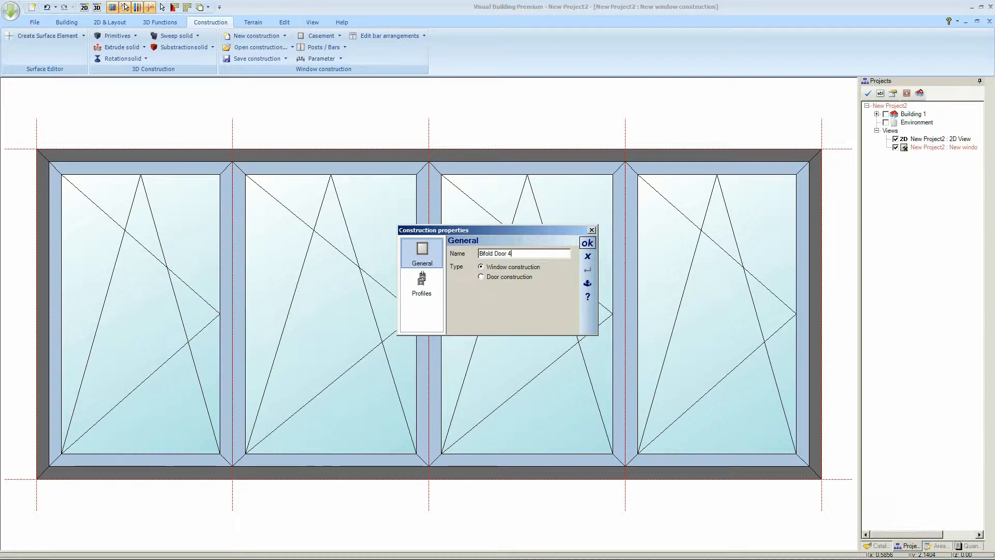
left_click(481, 277)
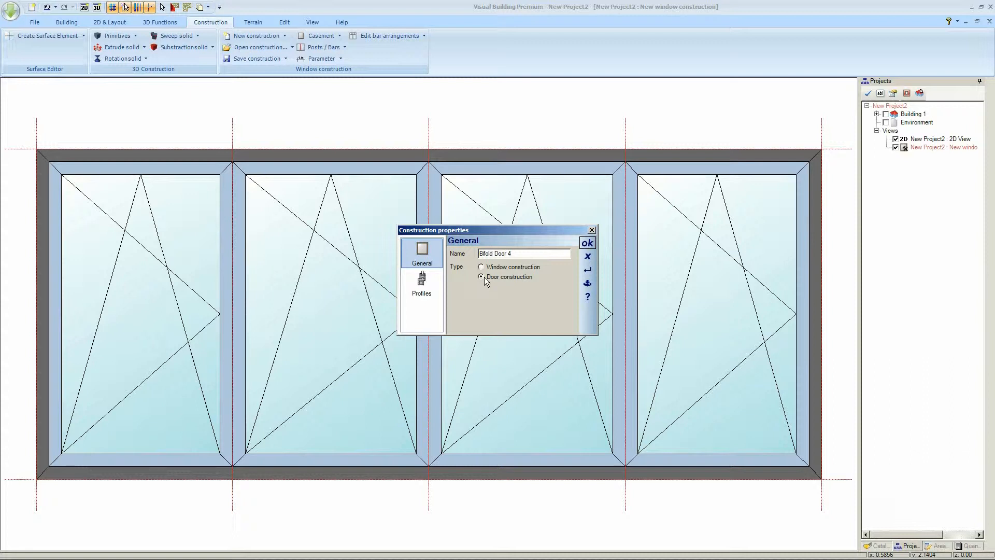
Set the frame profile width to 0.06 m on the Profiles page.
left_click(421, 284)
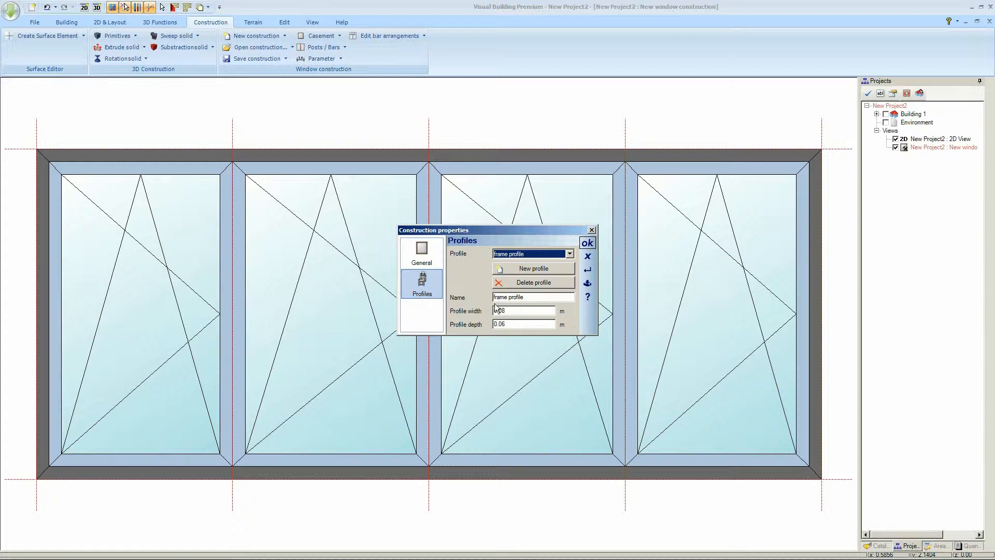
left_click(520, 310)
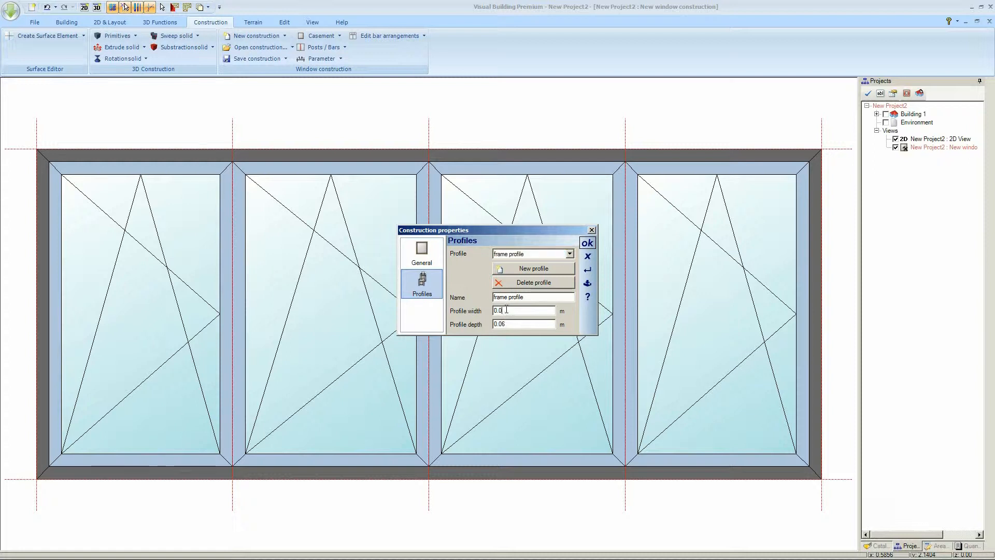
type("0.06")
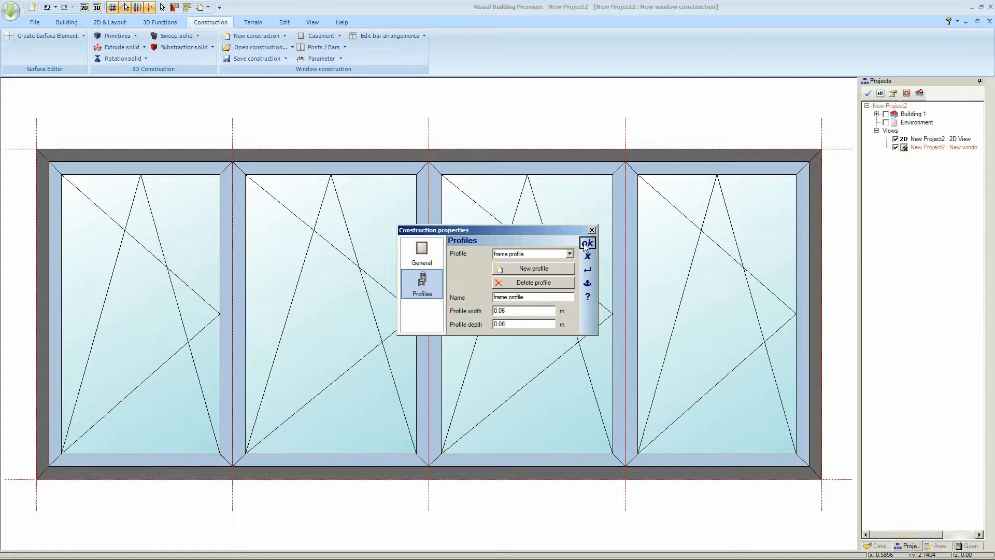
Confirm the construction properties and make Casement 1 a fixed pane.
left_click(584, 243)
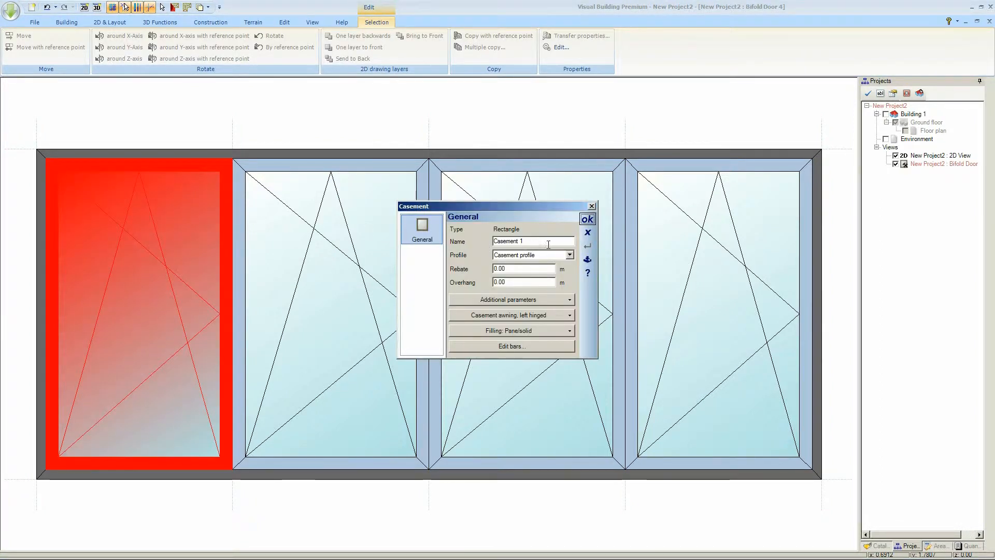
mouse_move(513, 299)
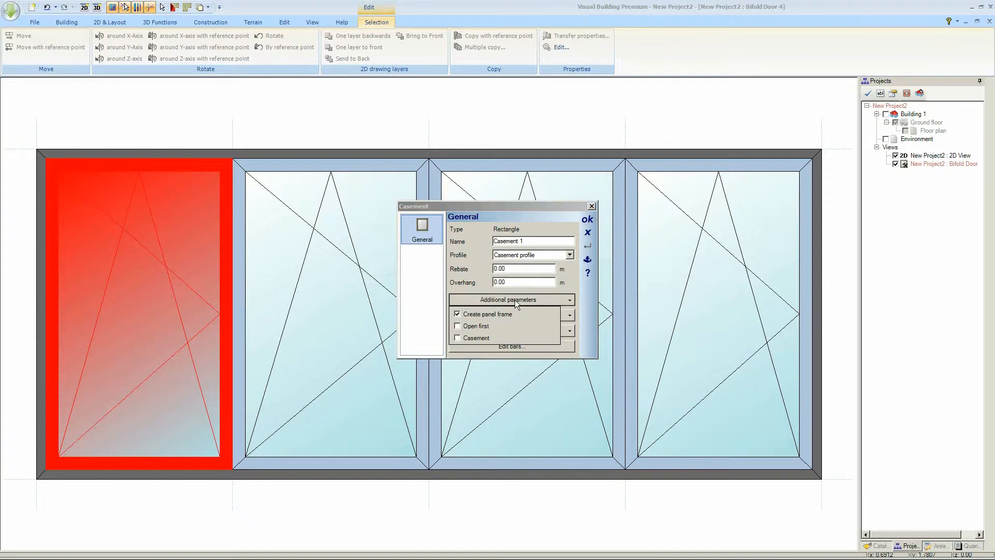
left_click(512, 315)
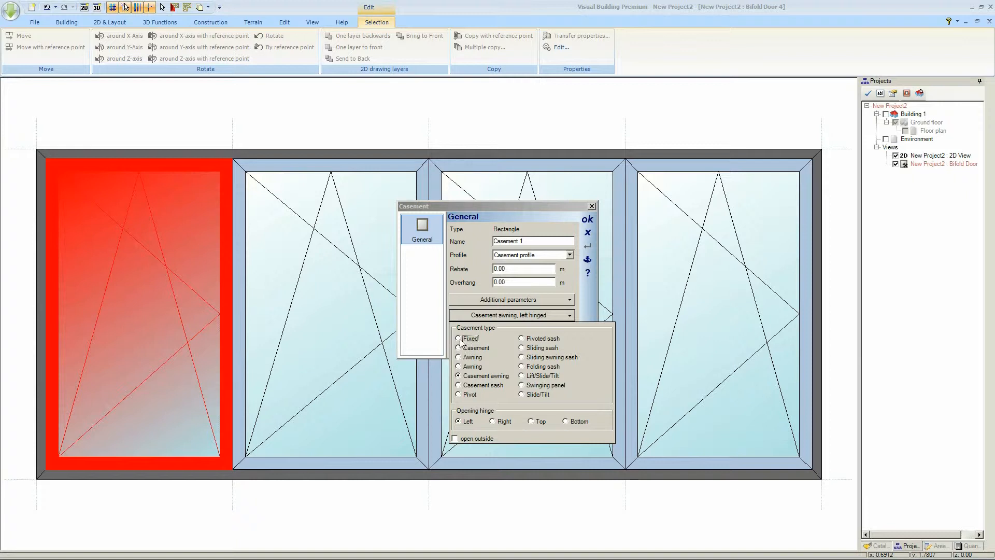
left_click(459, 338)
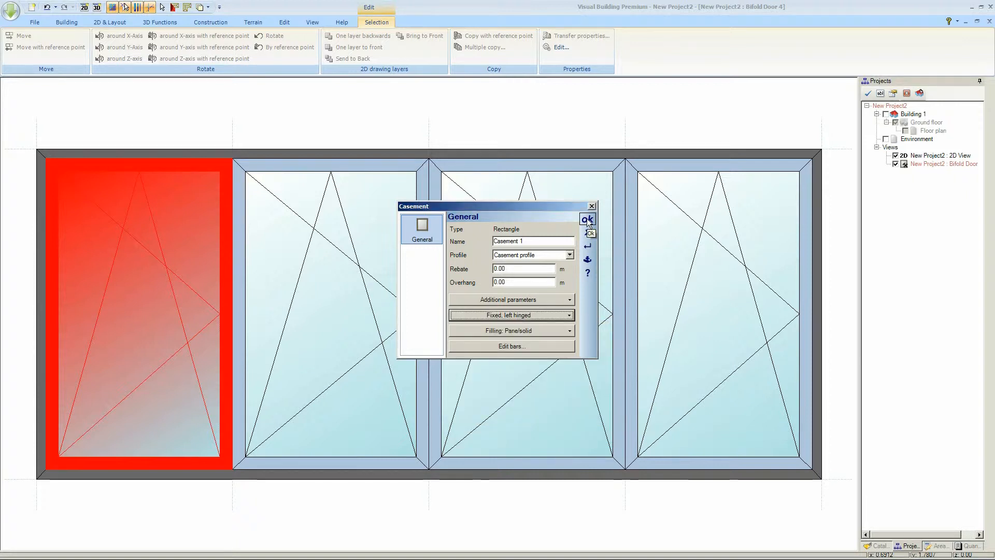
left_click(586, 218)
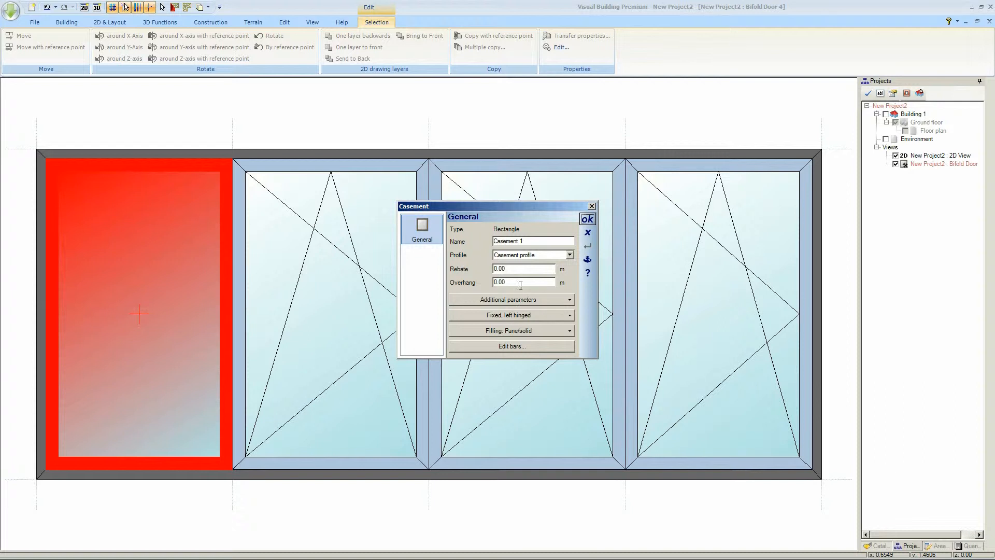
left_click(587, 219)
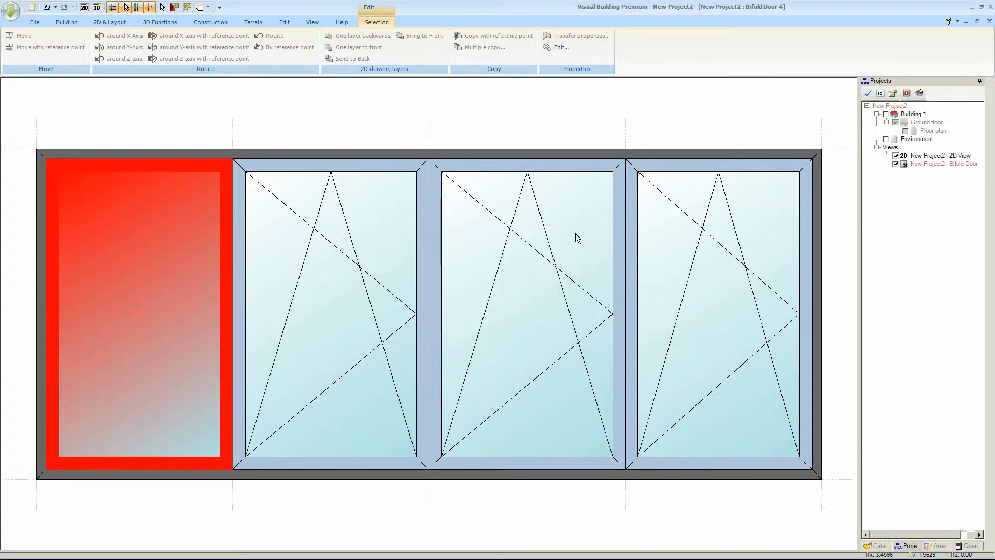
mouse_move(262, 245)
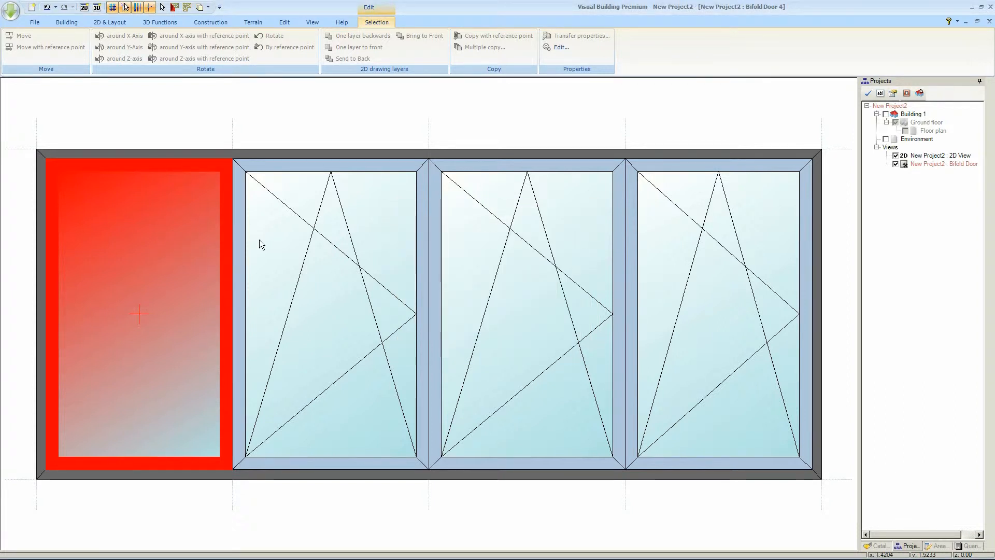
Make Casement 2 a fixed pane as well.
double_click(329, 311)
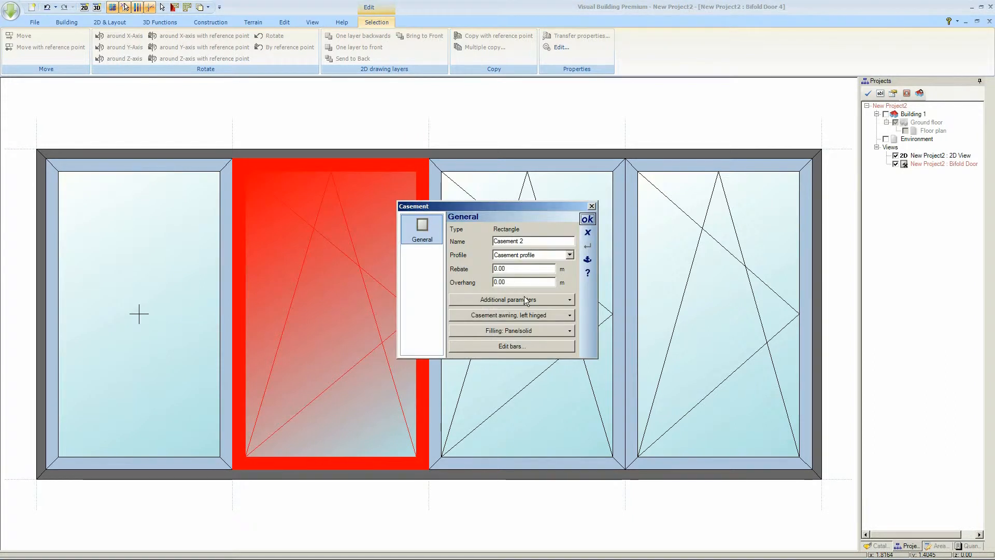
left_click(510, 315)
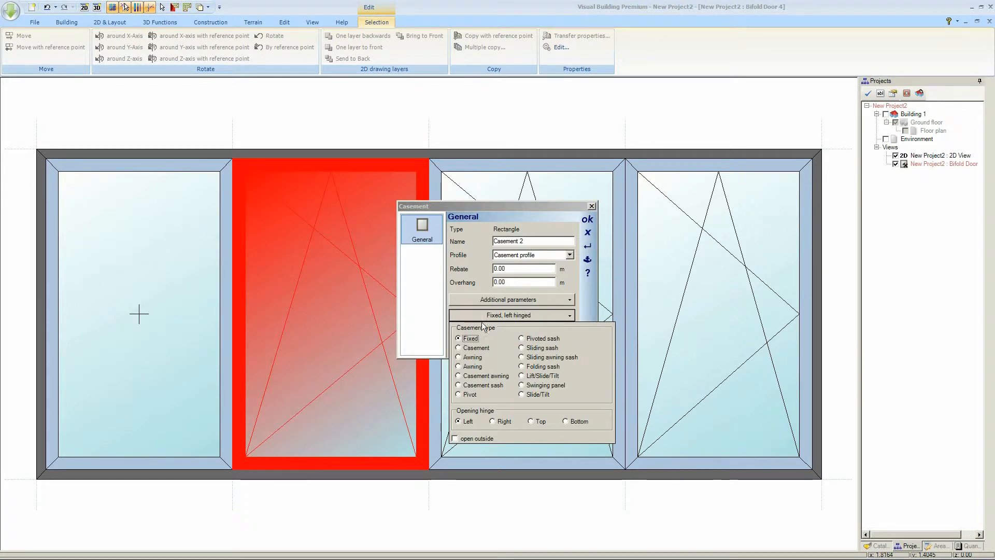
left_click(585, 219)
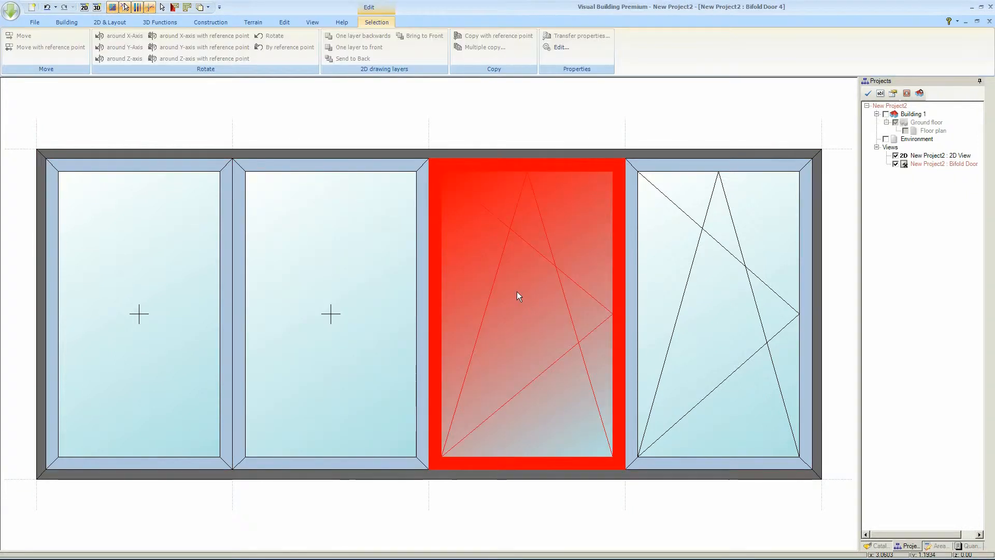
Set Casement 3's type to Fixed and confirm.
double_click(519, 295)
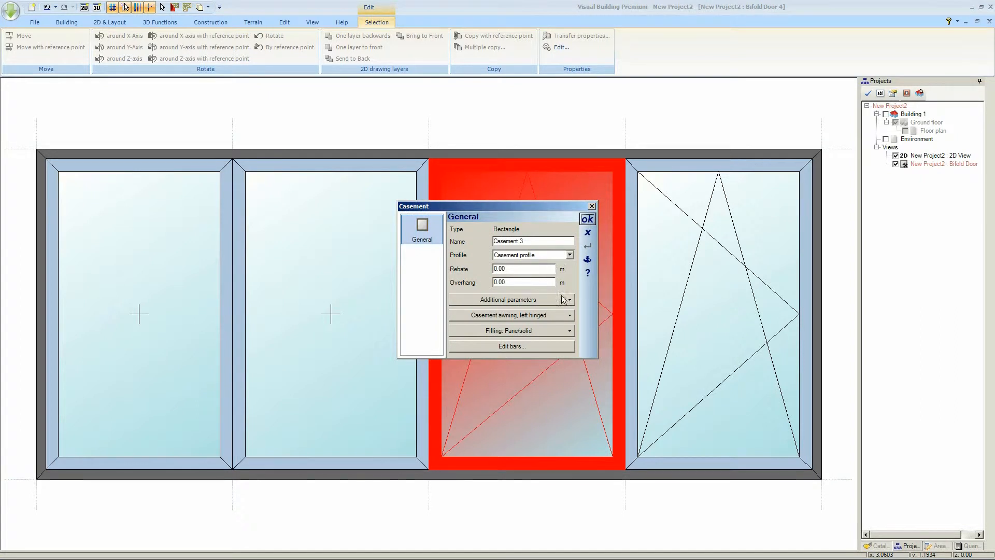
left_click(511, 315)
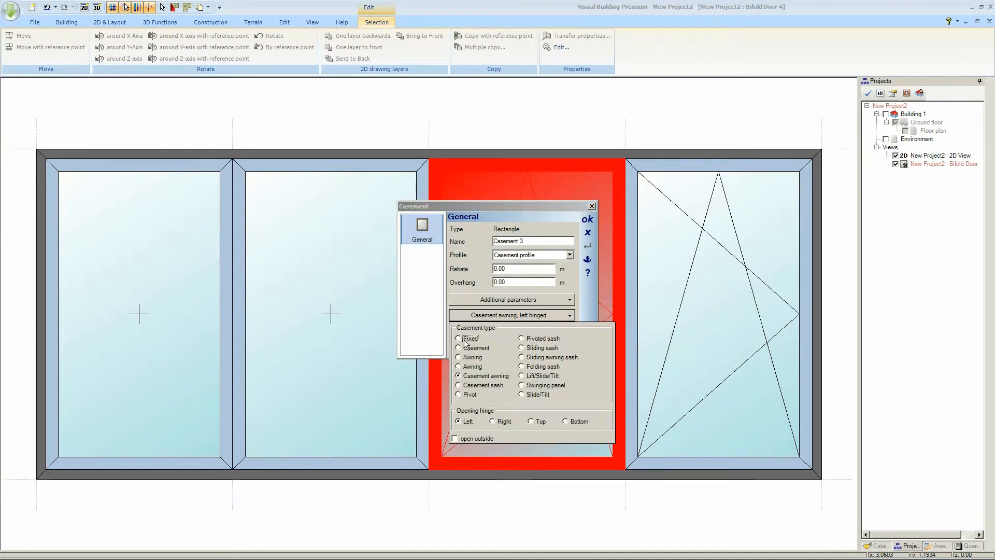
left_click(459, 338)
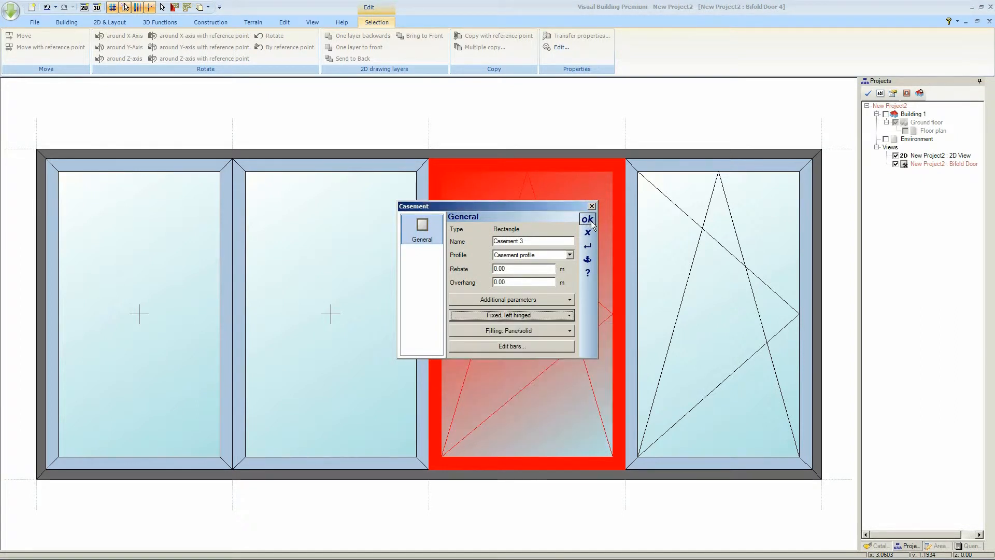
left_click(587, 219)
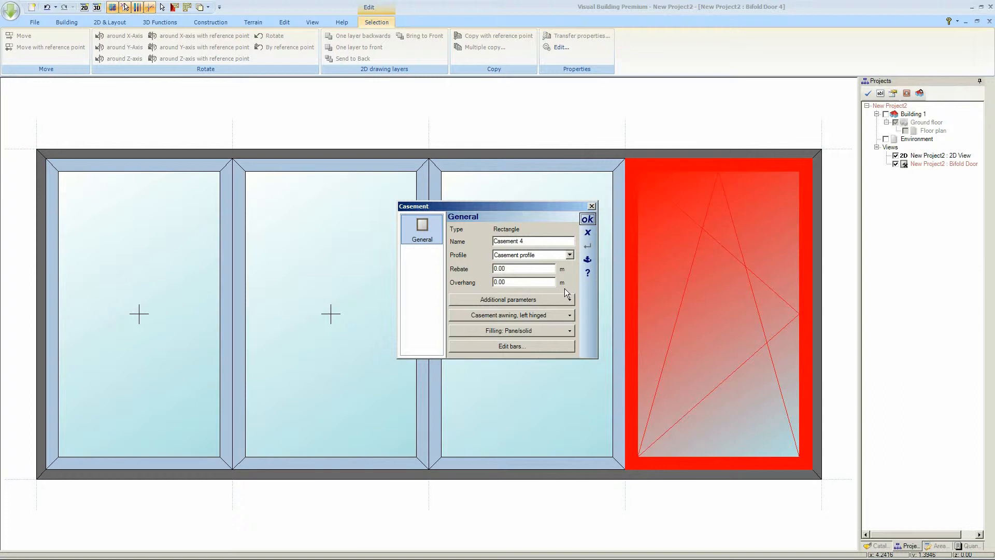
Set Casement 4 to a casement with left opening hinge and confirm.
left_click(510, 315)
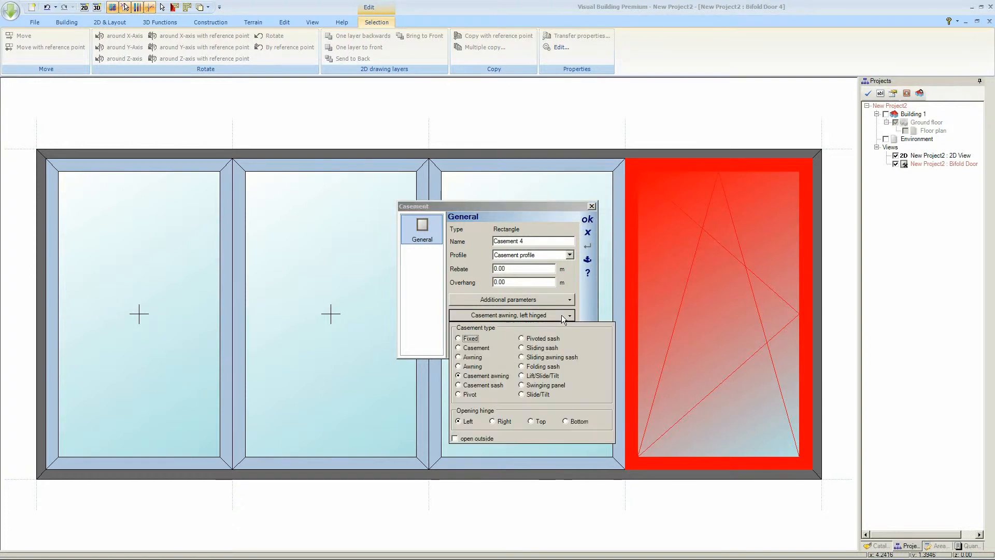
left_click(460, 338)
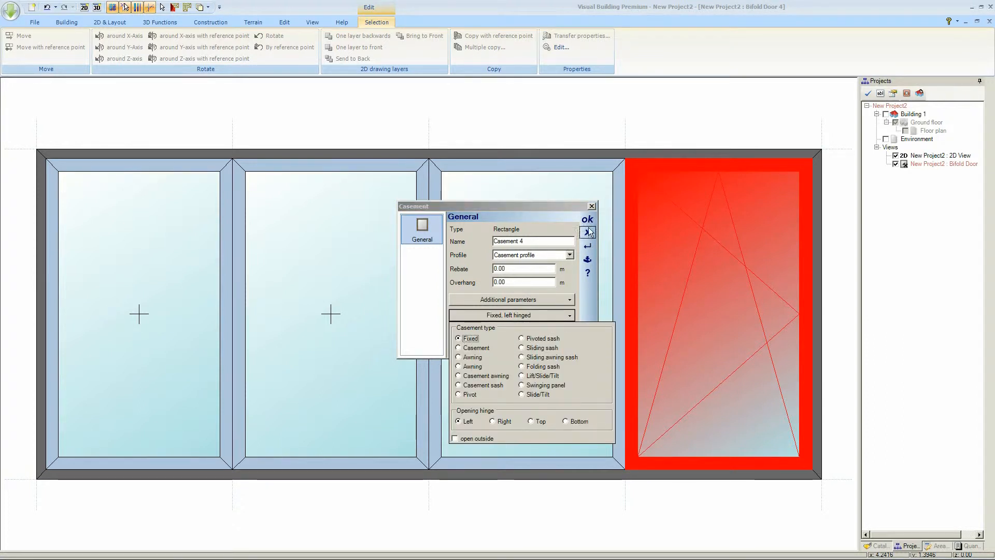
left_click(511, 315)
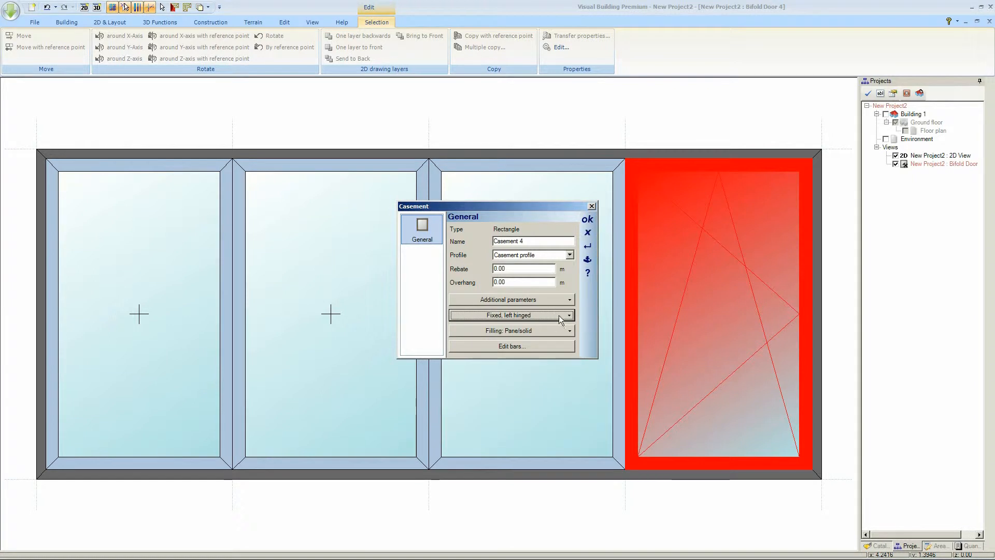
left_click(510, 315)
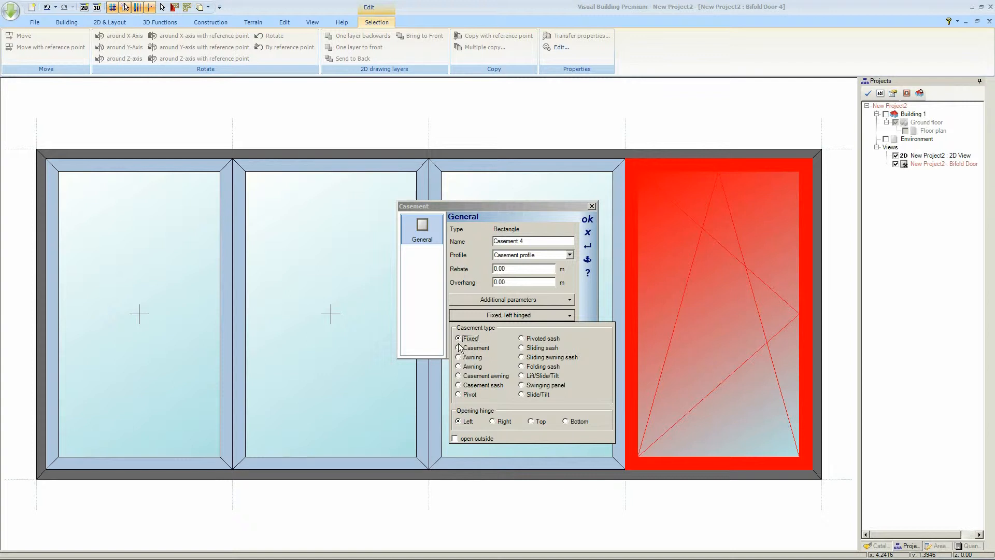
left_click(458, 349)
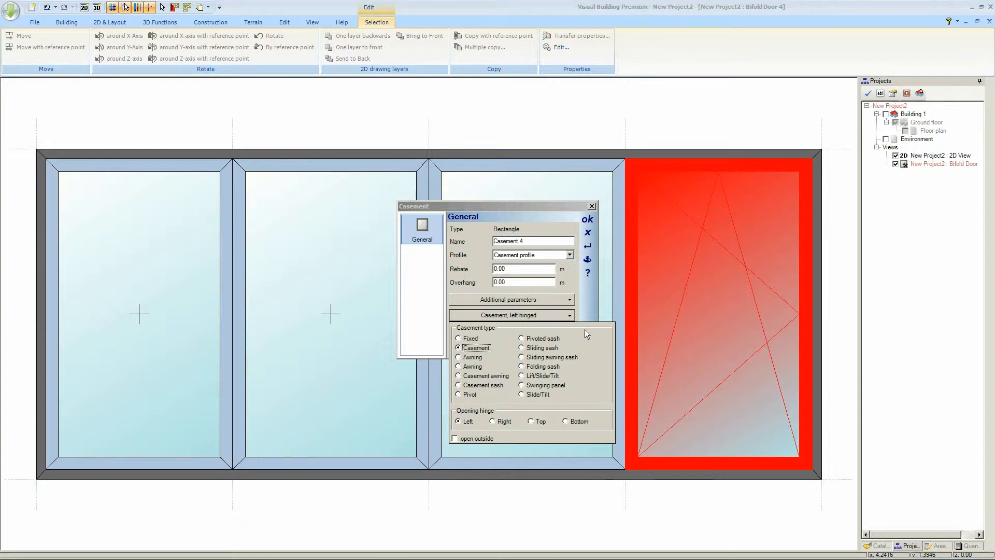
left_click(586, 219)
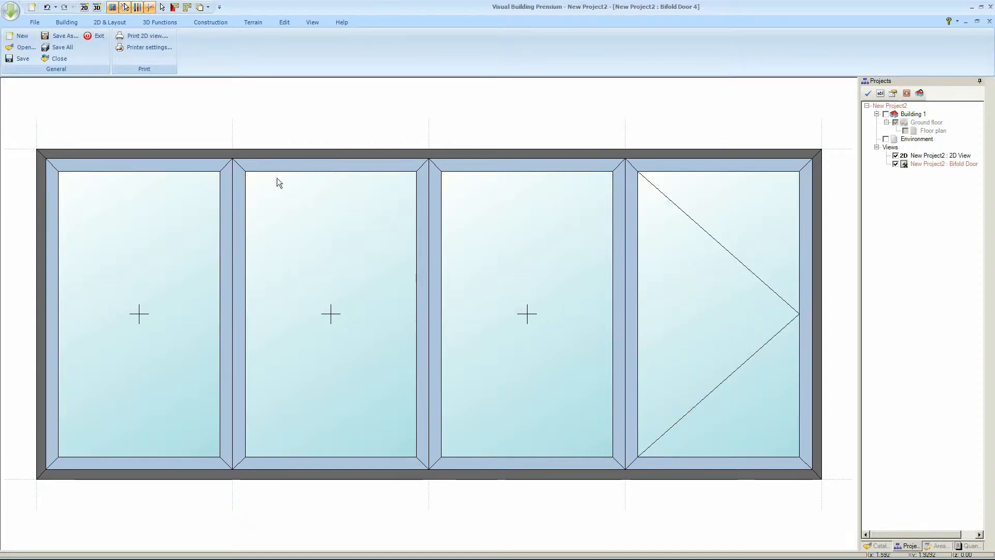
mouse_move(56, 216)
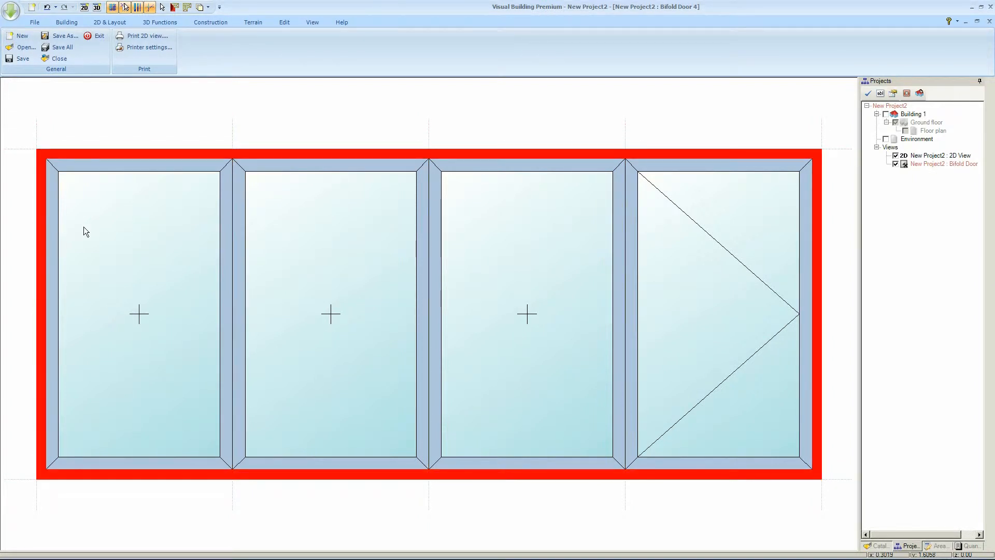
Assign the Casement profile to Casement 1, then bring up Bifold Door 4's construction properties.
double_click(139, 311)
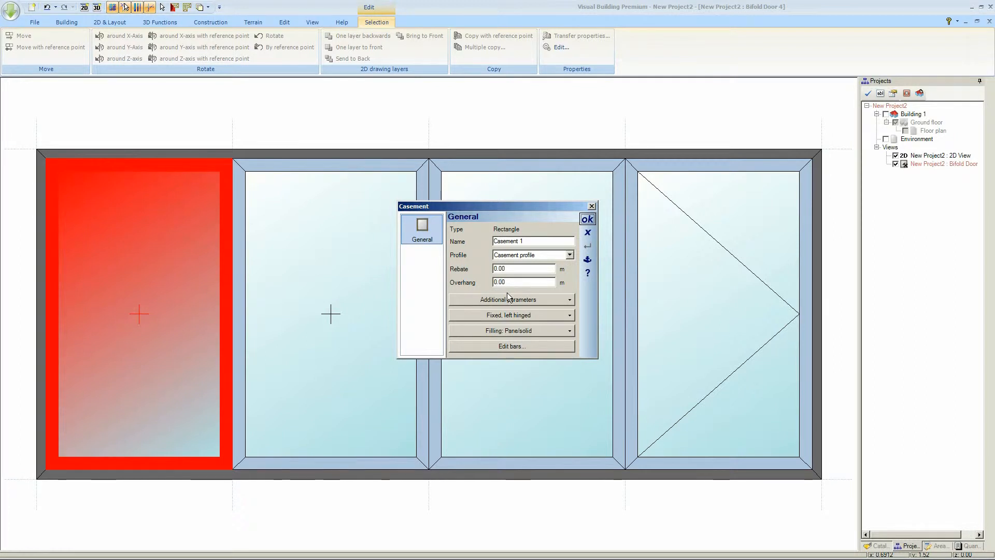
left_click(569, 255)
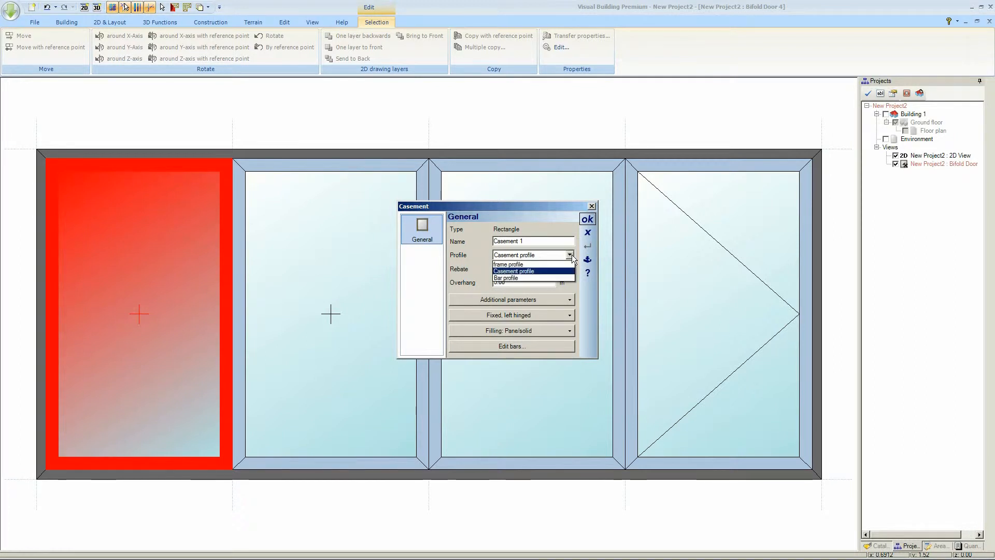
left_click(586, 219)
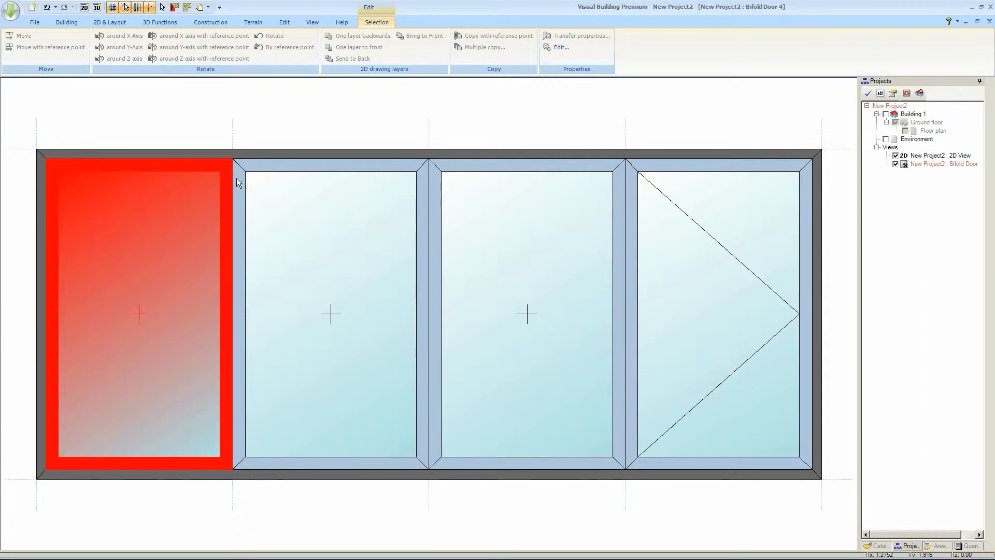
left_click(34, 22)
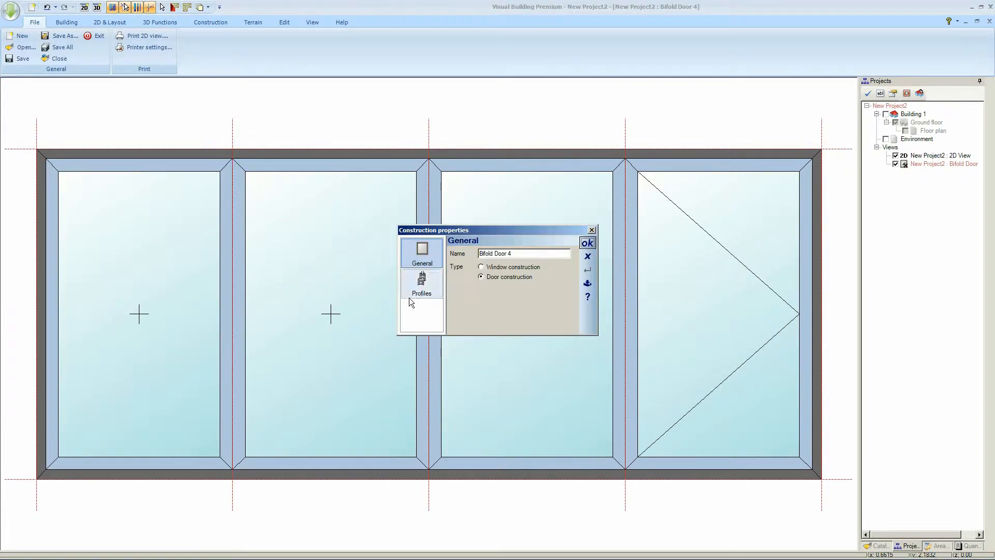
Reduce the Casement profile width on the Profiles page and apply it to the door.
left_click(422, 284)
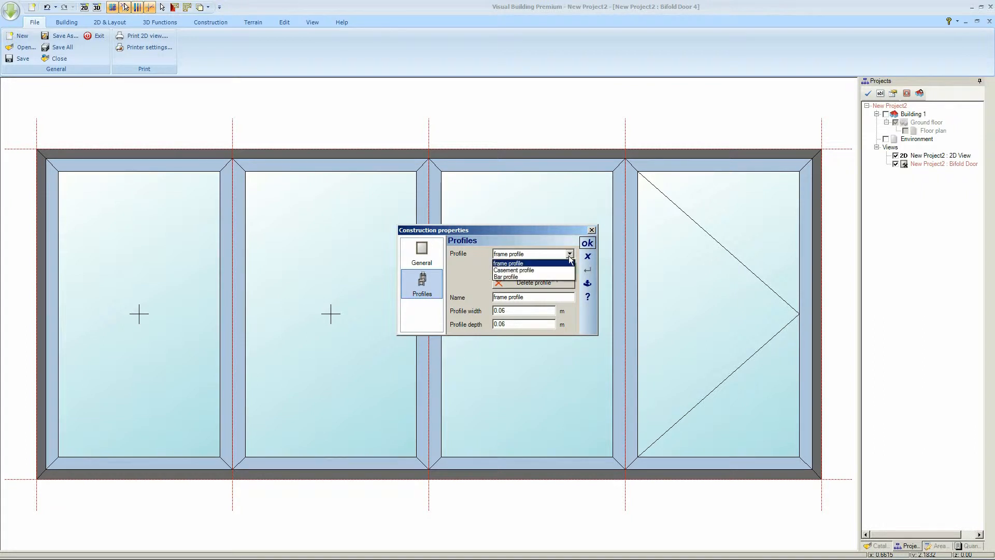
left_click(513, 270)
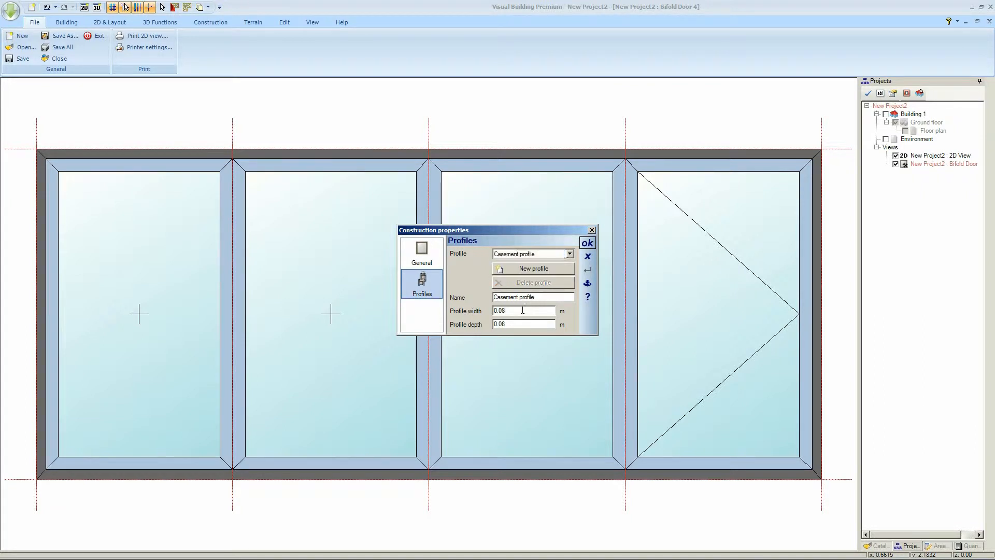
key("BackSpace")
type("5")
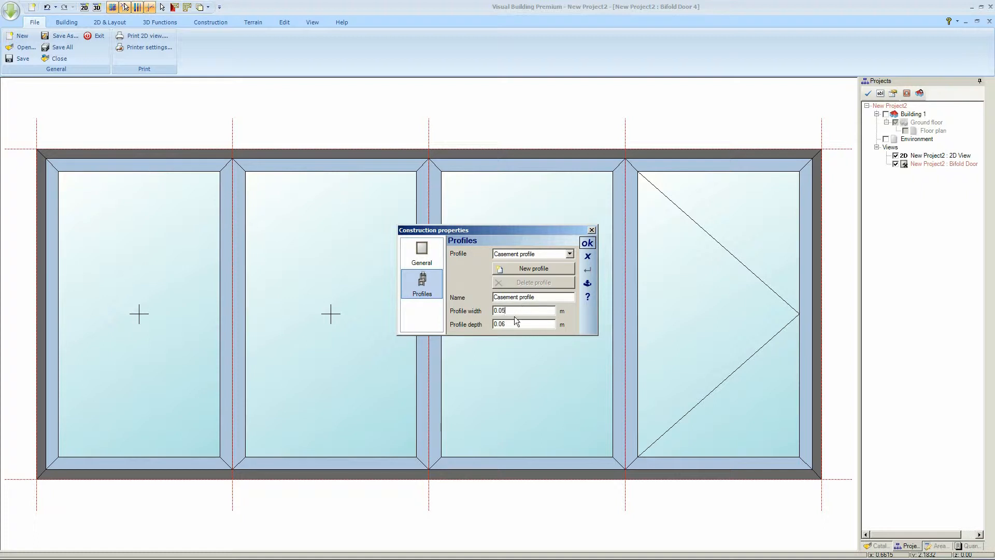
left_click(585, 242)
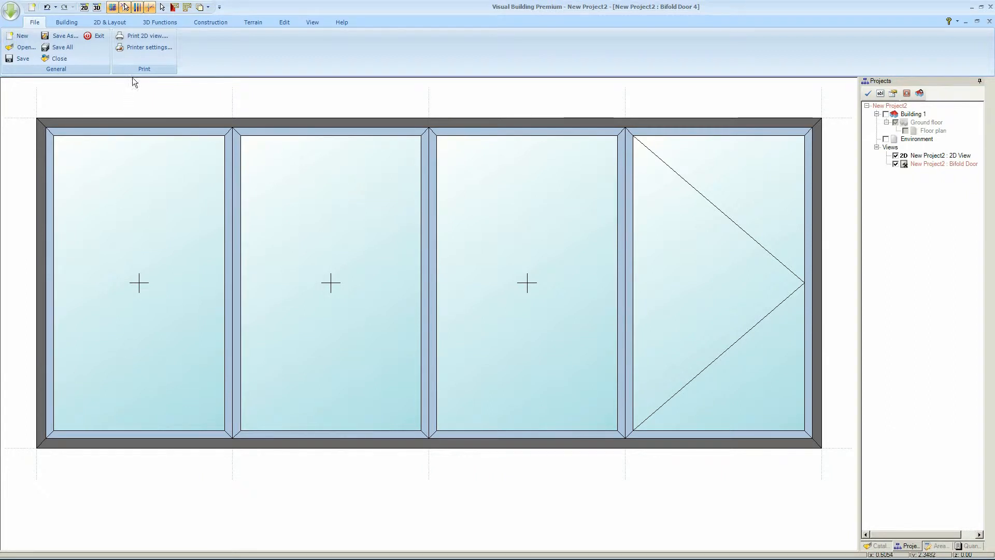
left_click(211, 22)
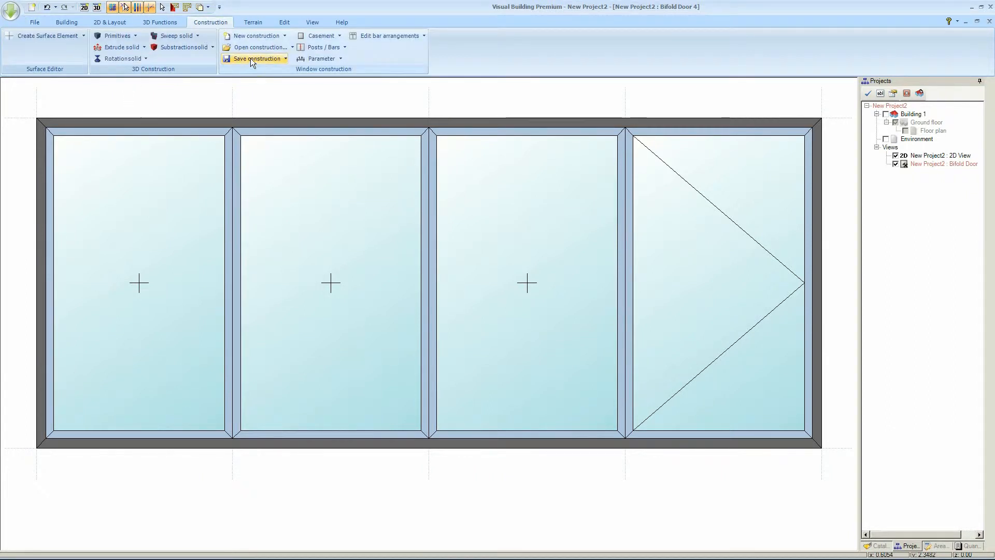
left_click(257, 58)
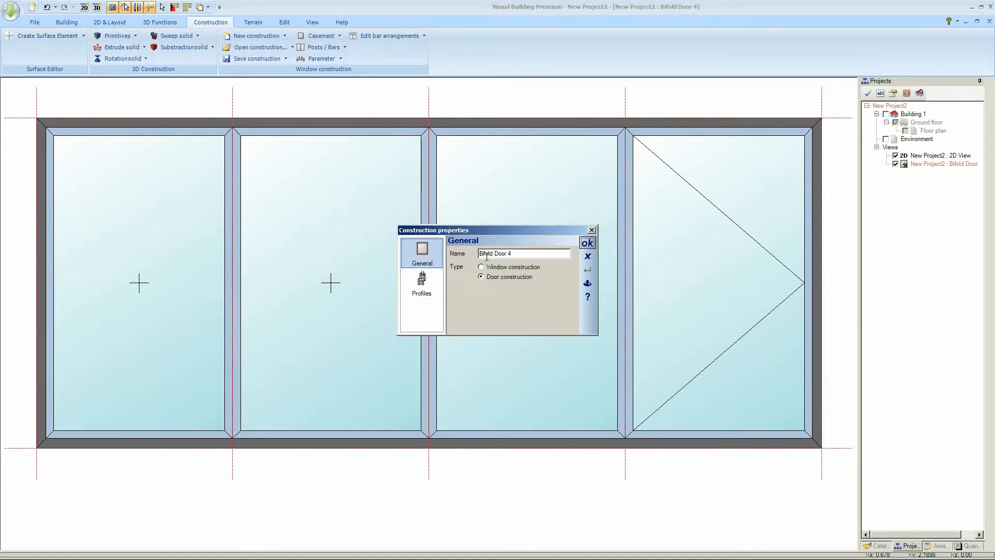
left_click(421, 284)
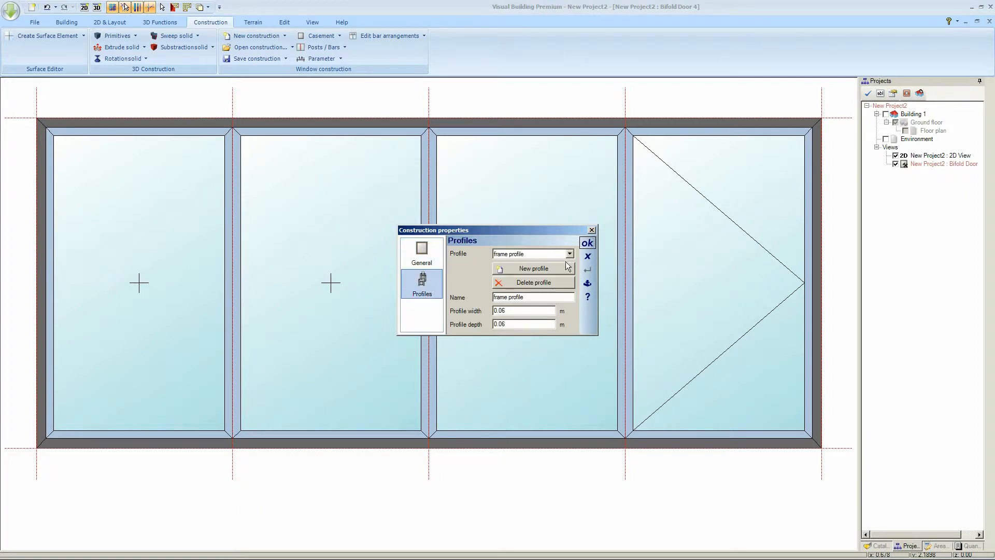
left_click(586, 243)
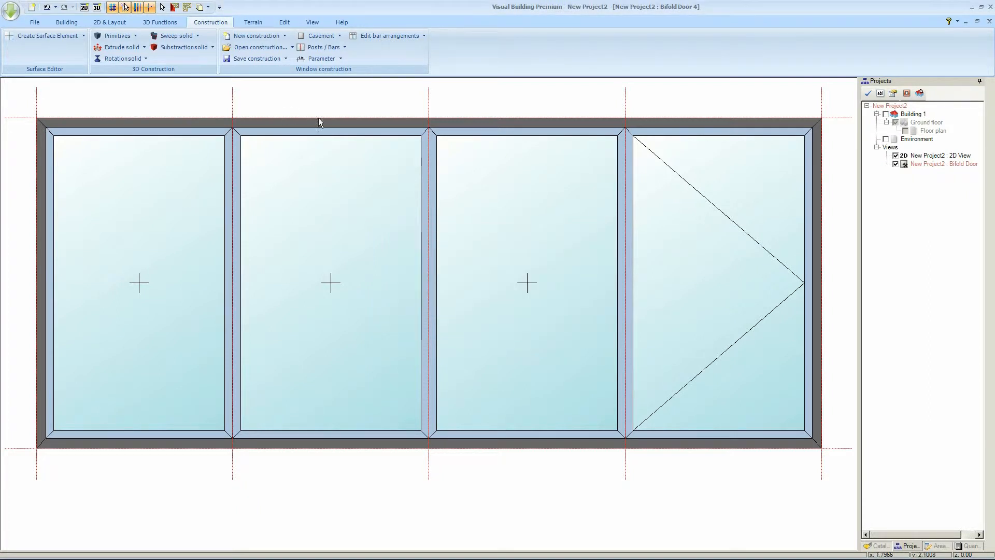
mouse_move(254, 58)
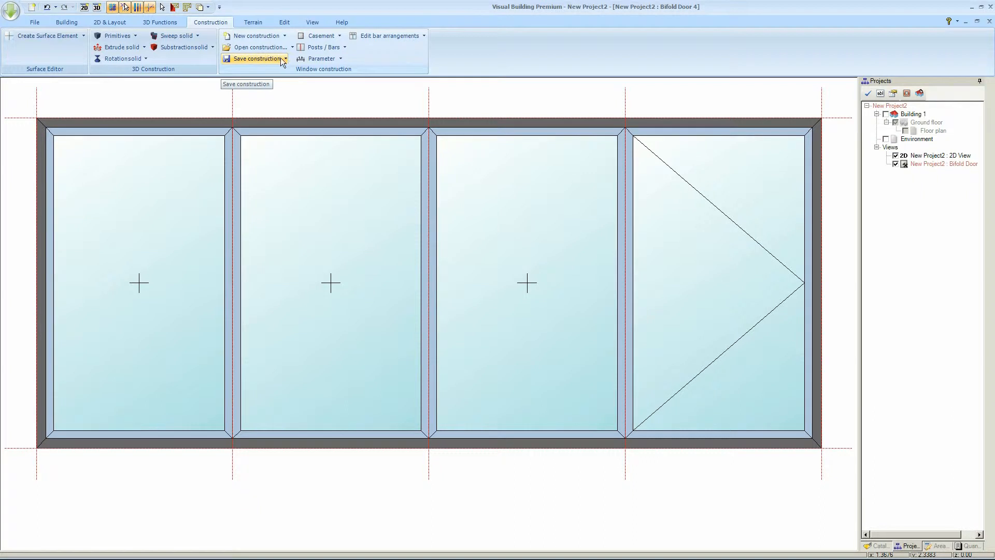
Save the door construction over the existing Bifold 4 Panel.con file, confirming the overwrite.
left_click(255, 58)
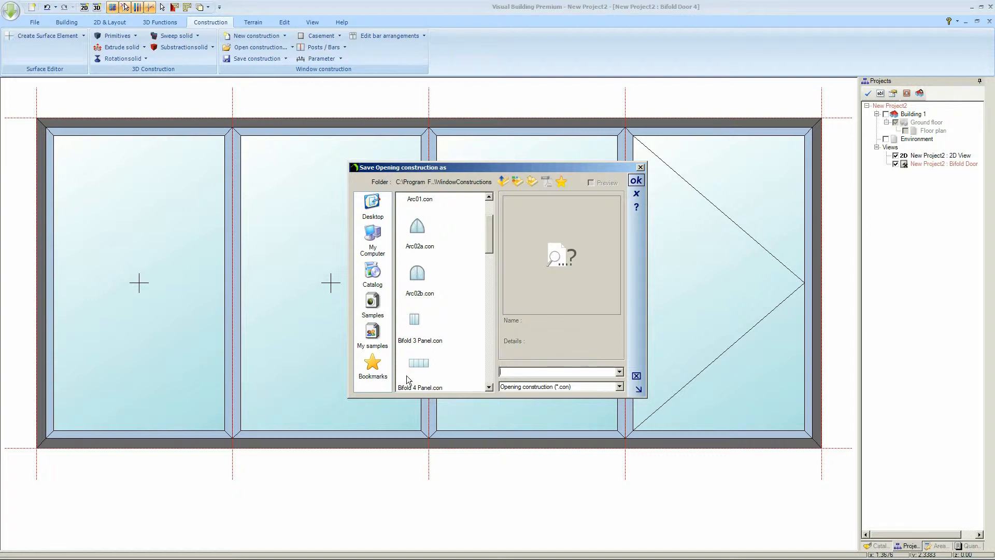
left_click(635, 180)
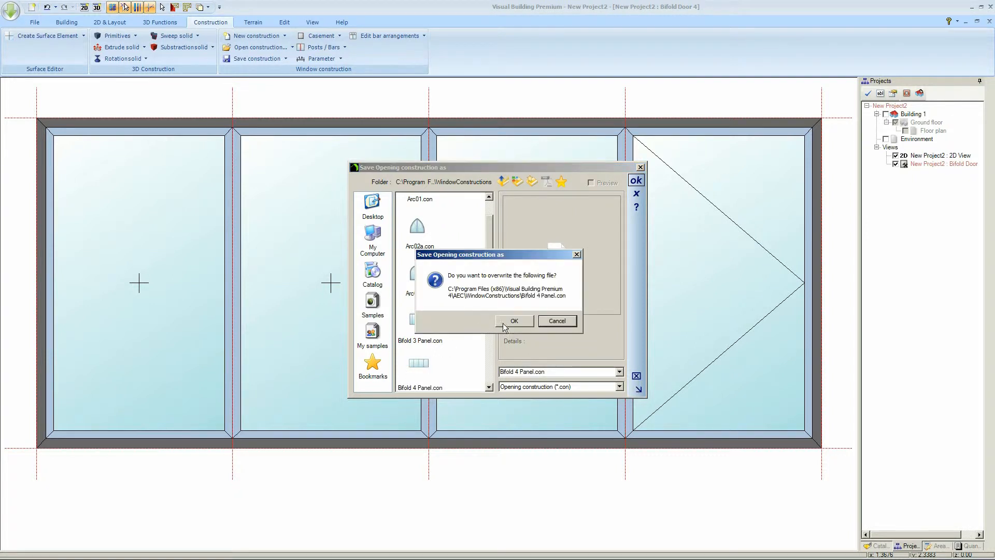
left_click(514, 320)
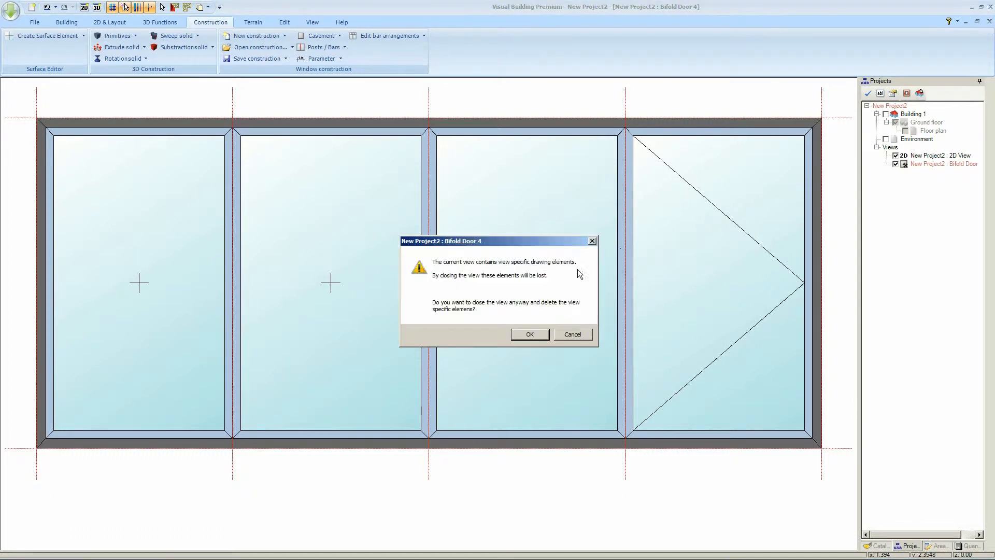
Close the door view and return to the whole 2D plan page.
left_click(529, 333)
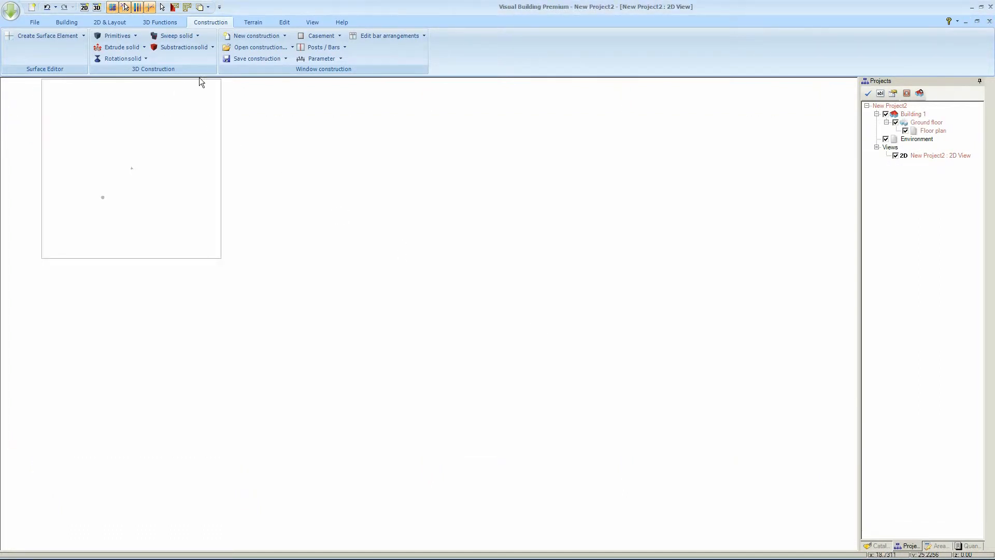
left_click(311, 22)
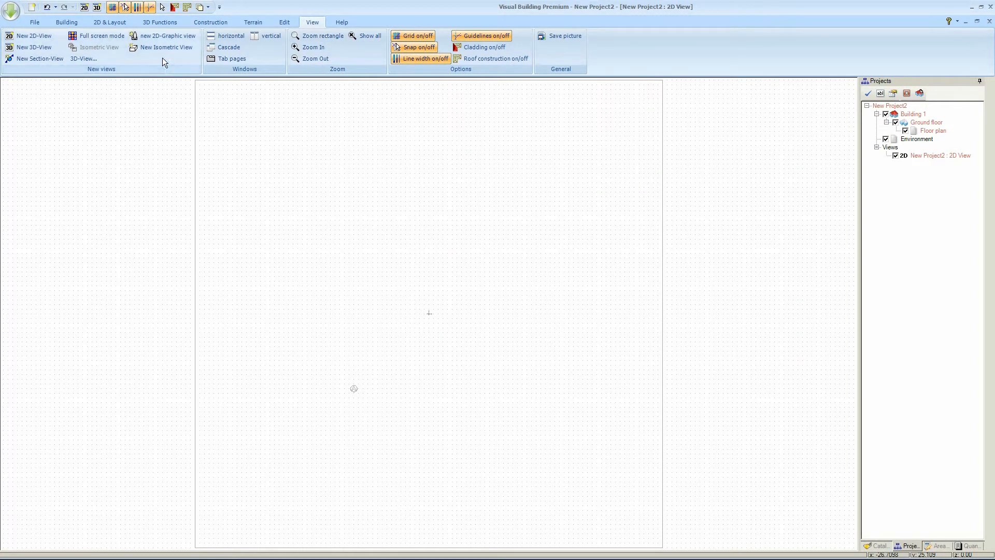
Draw an external wall between two points, placing the corners of the rectangular building outline.
left_click(67, 22)
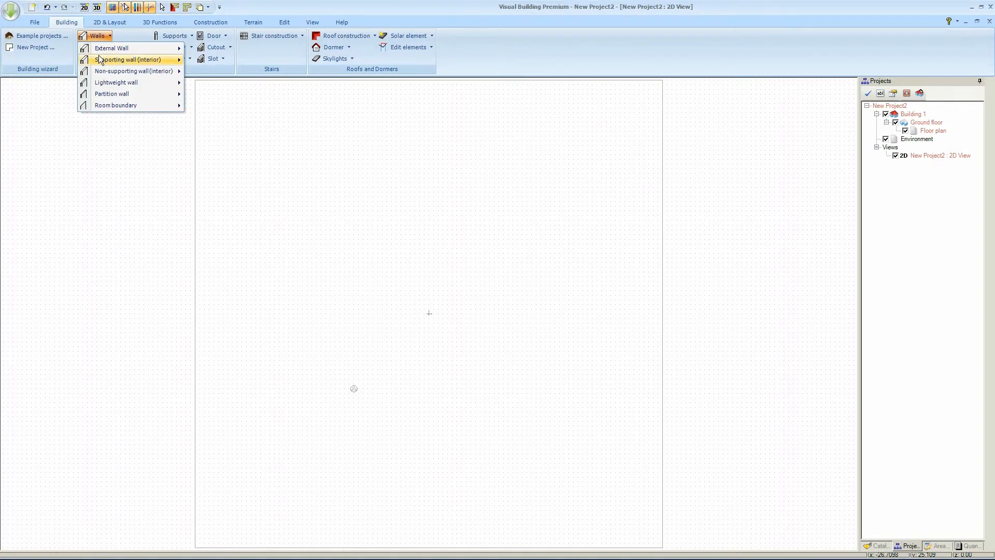
mouse_move(116, 105)
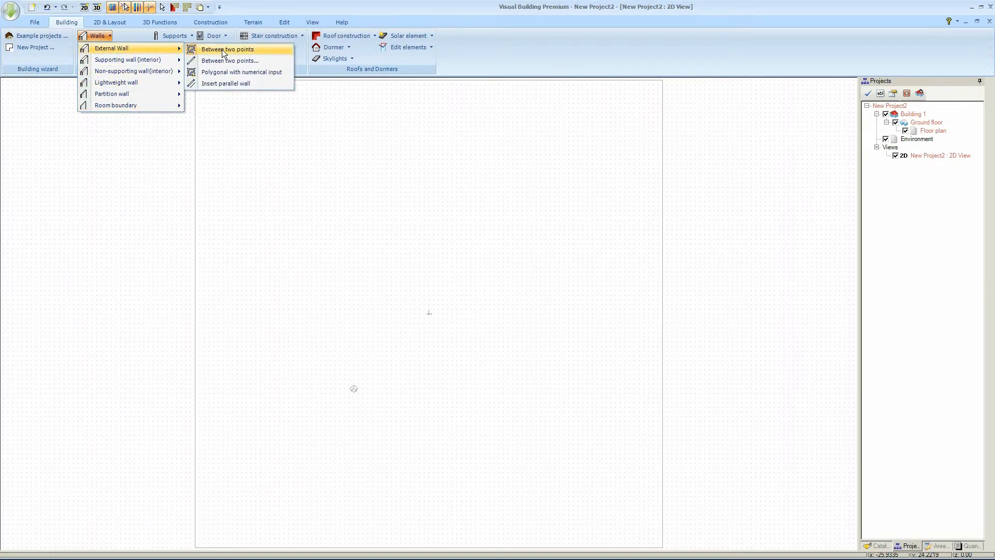
left_click(227, 49)
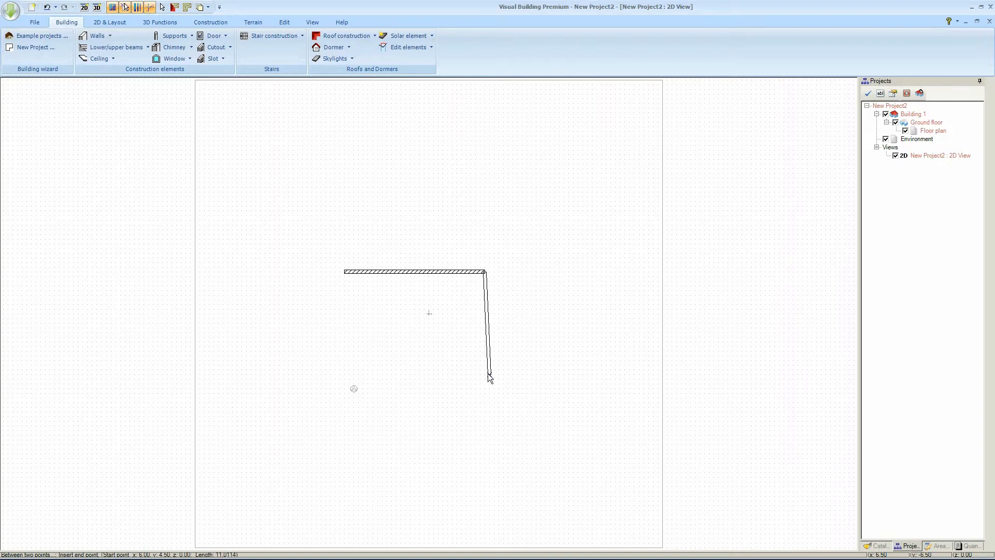
left_click(349, 371)
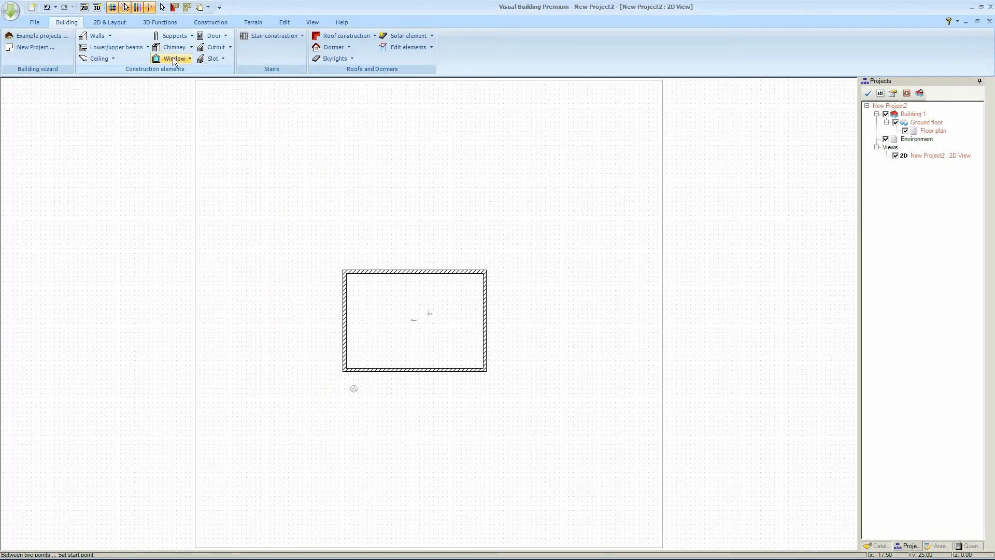
Insert the Bifold Door 4 construction, 5.00 m by 2.10 m, into the bottom wall.
left_click(173, 58)
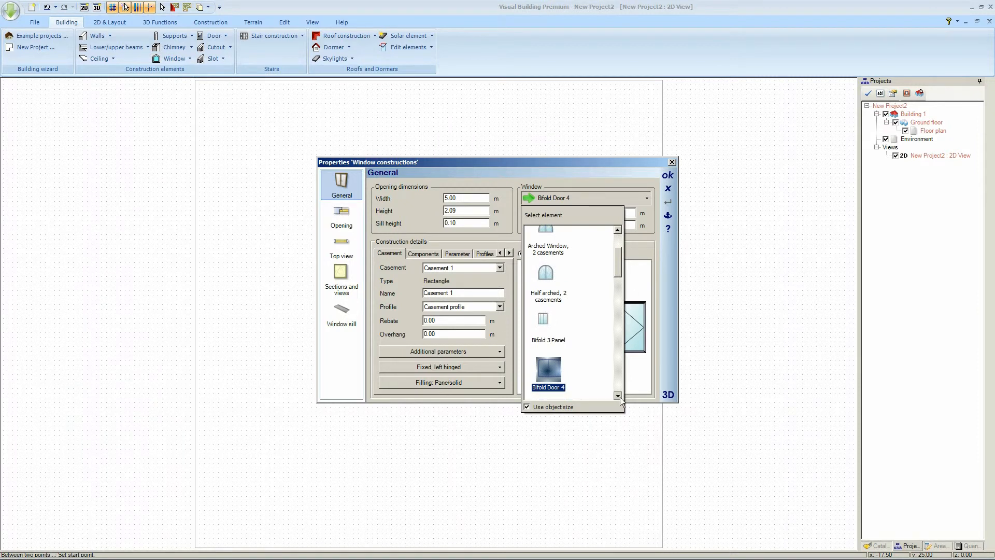
left_click(617, 397)
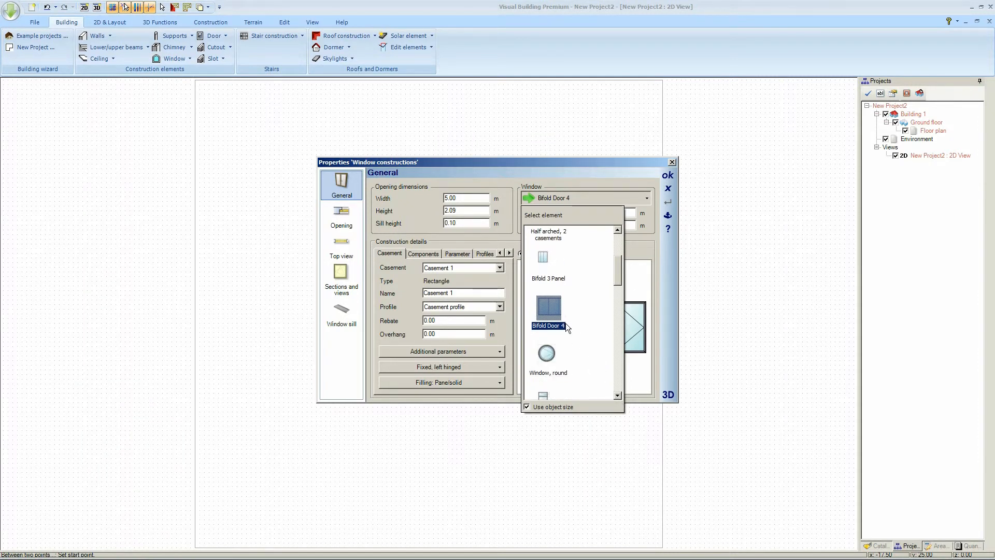
left_click(549, 324)
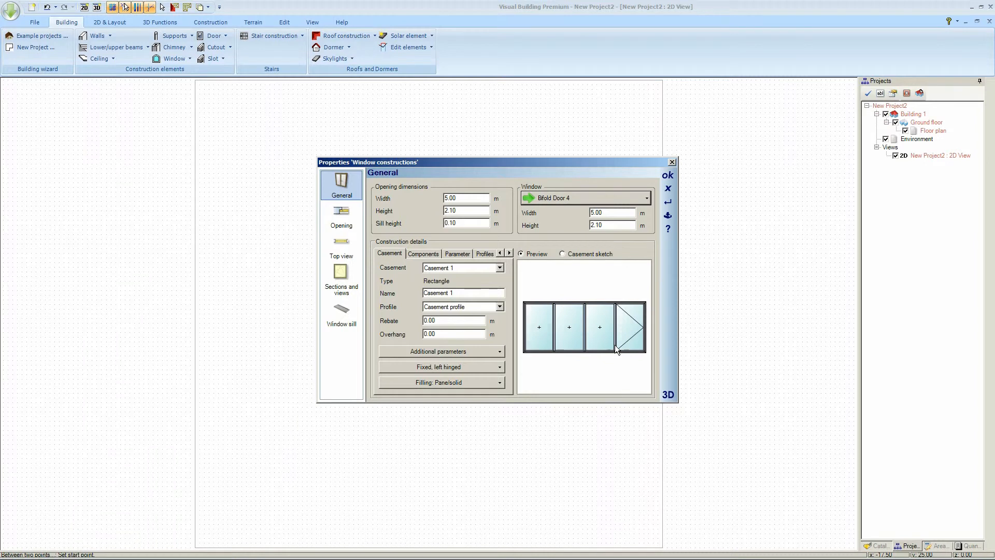
mouse_move(642, 232)
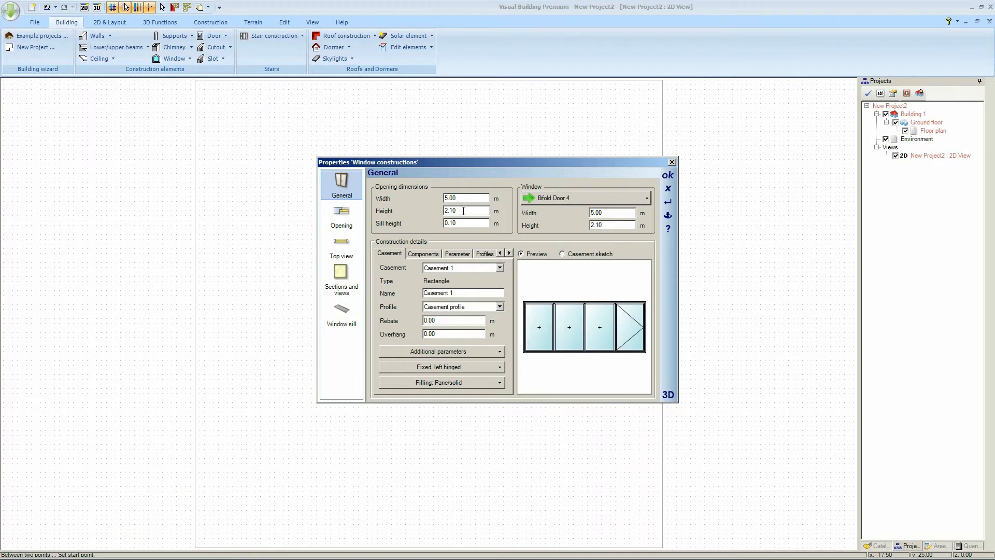
left_click(667, 174)
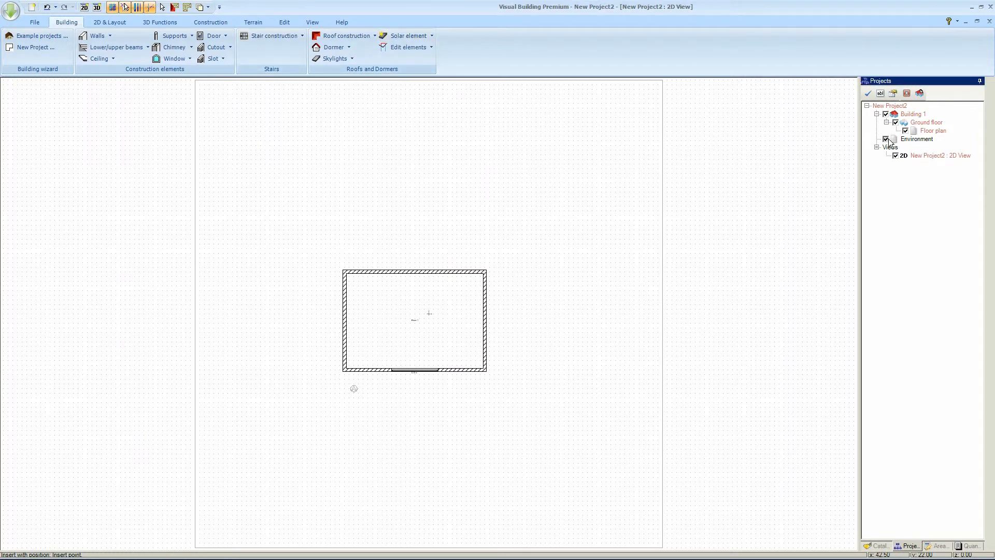
Hide the environment layer and zoom in on Room 1 with its bifold door.
left_click(312, 21)
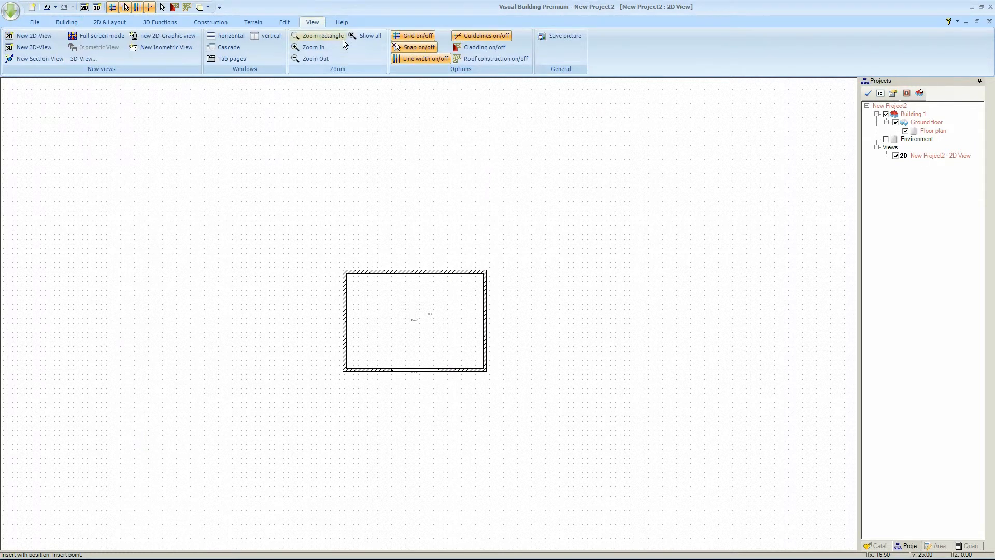
left_click(312, 47)
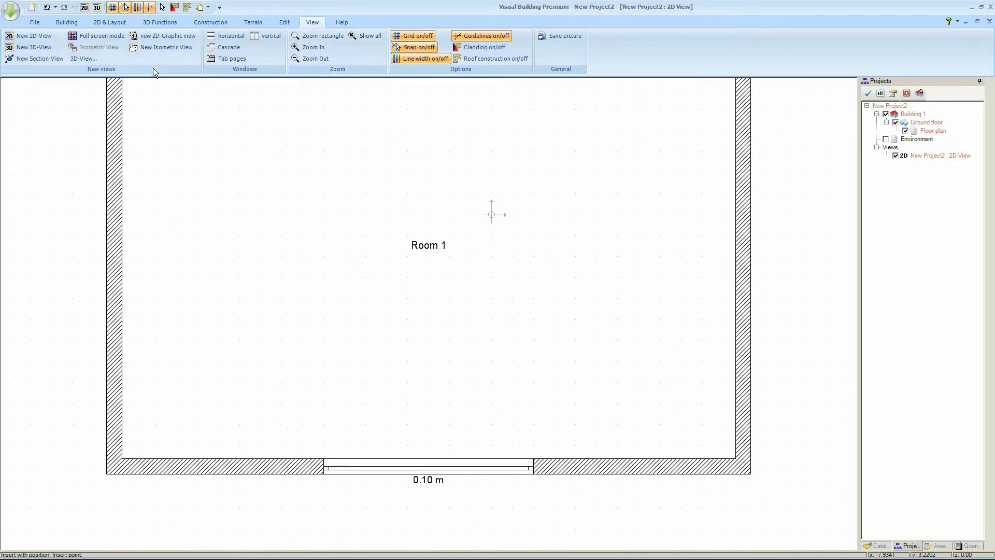
mouse_move(159, 7)
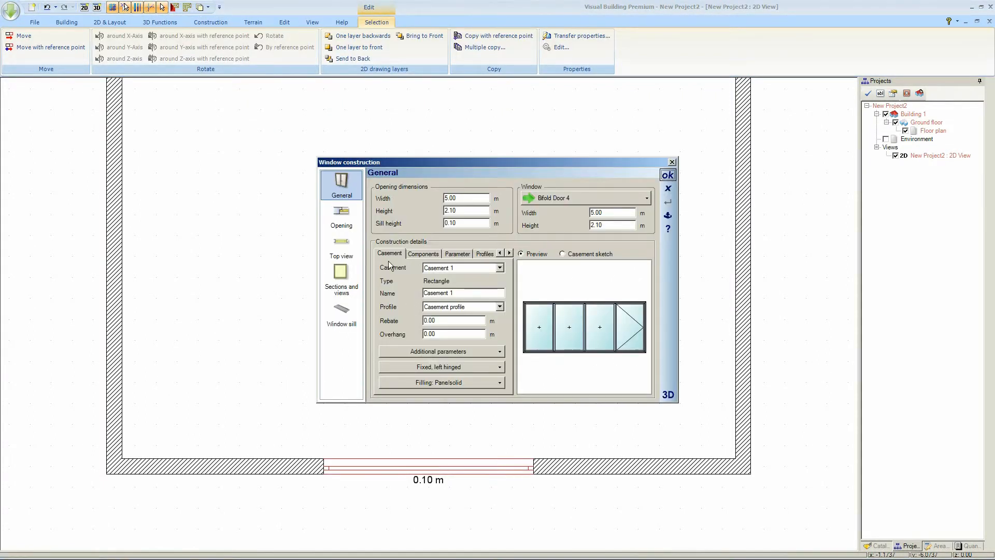
Set the door's outer window sill to solid, enable the inner sill and confirm.
left_click(341, 314)
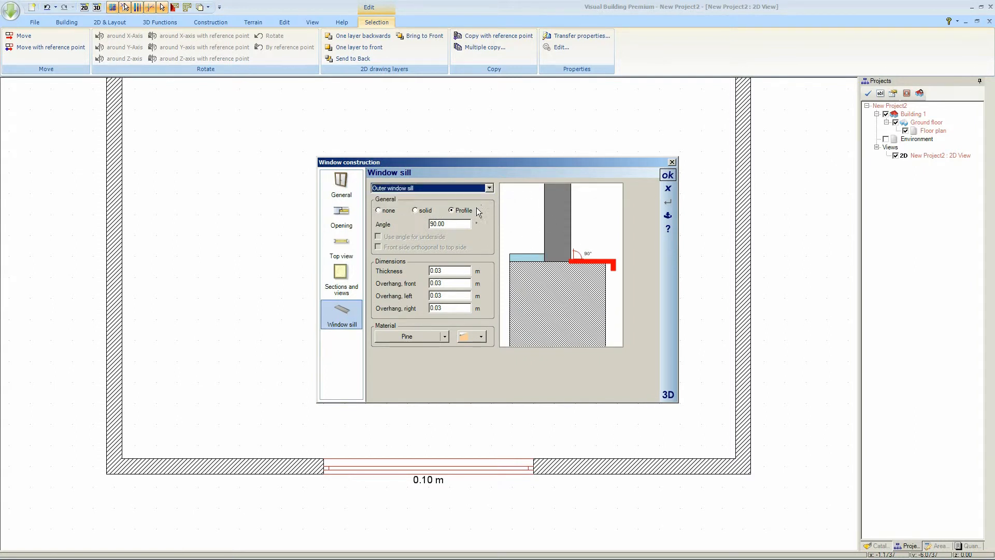
left_click(415, 210)
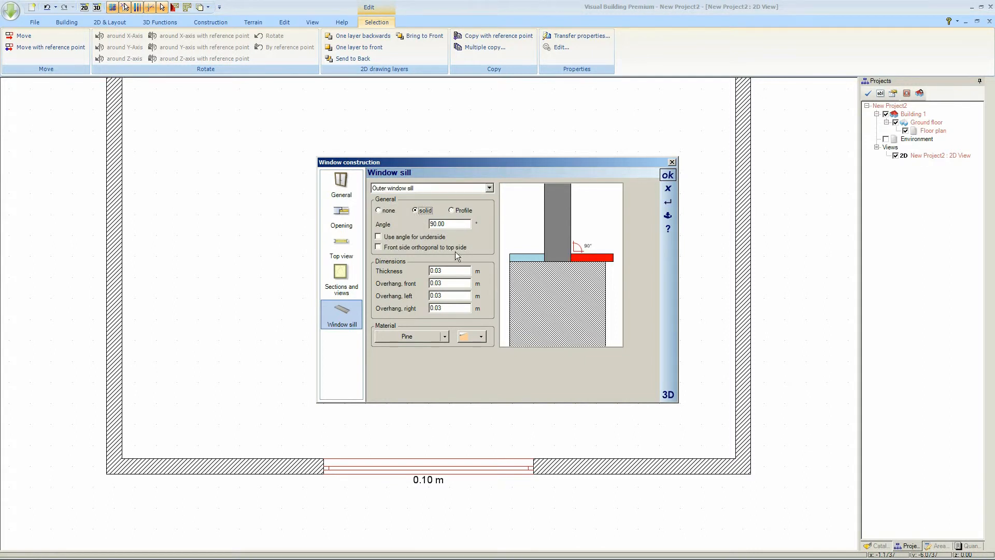
mouse_move(422, 255)
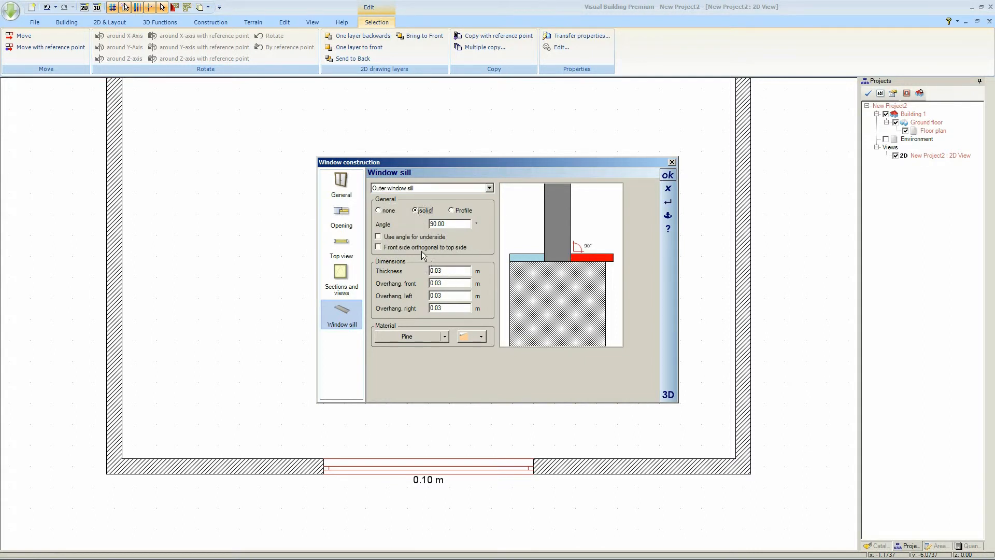
left_click(488, 188)
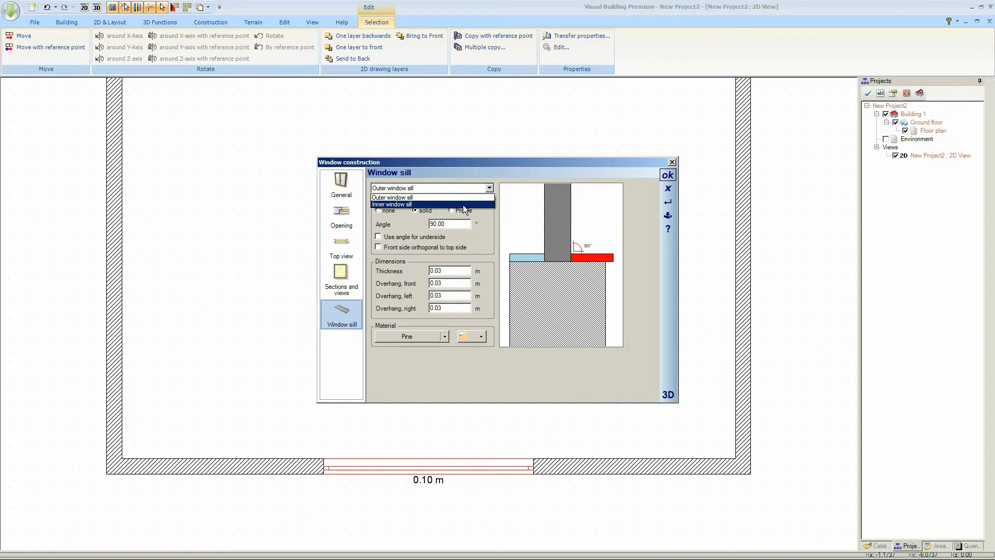
left_click(391, 204)
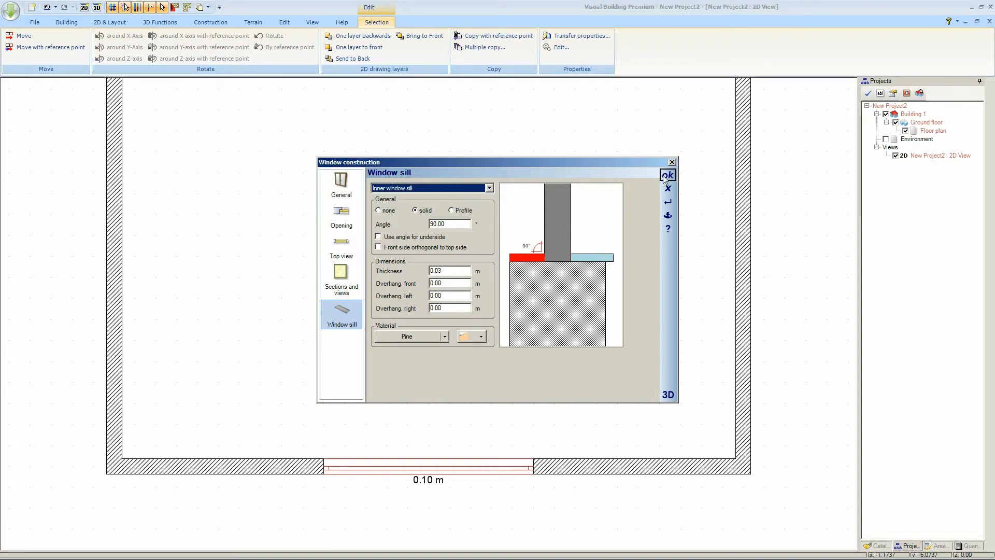
left_click(666, 176)
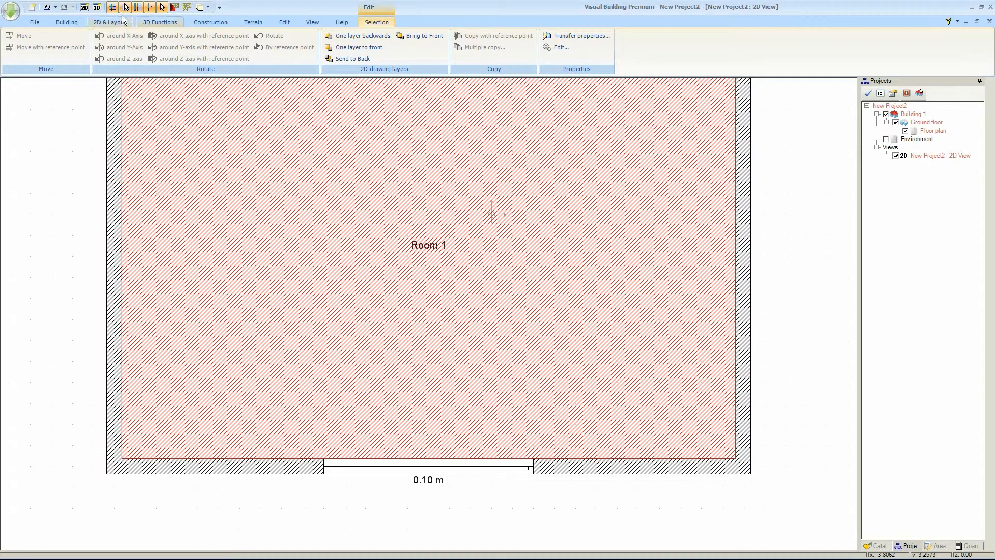
Show the building in the 3D view.
left_click(97, 7)
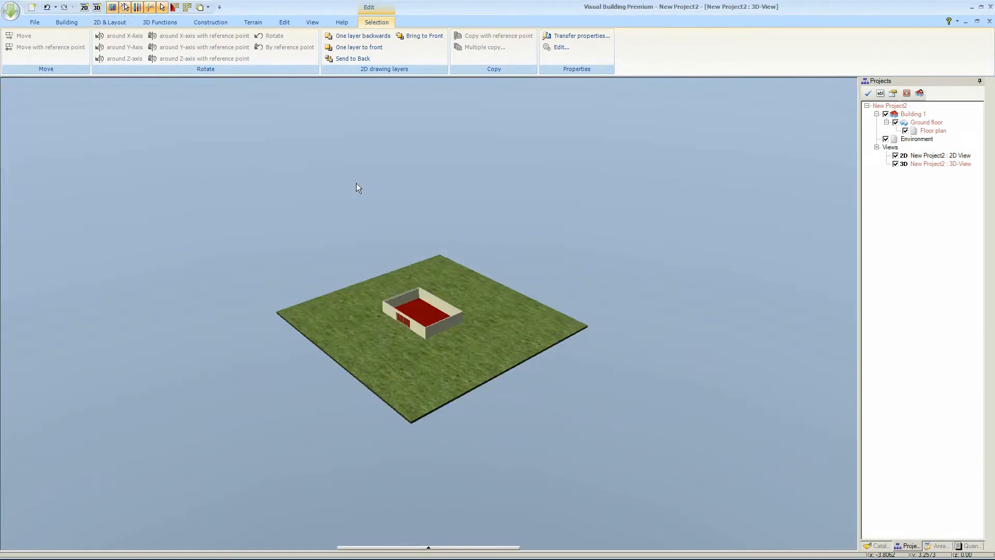
Clear the selection, review the bifold door's settings in 3D and bring up the object catalog.
left_click(34, 22)
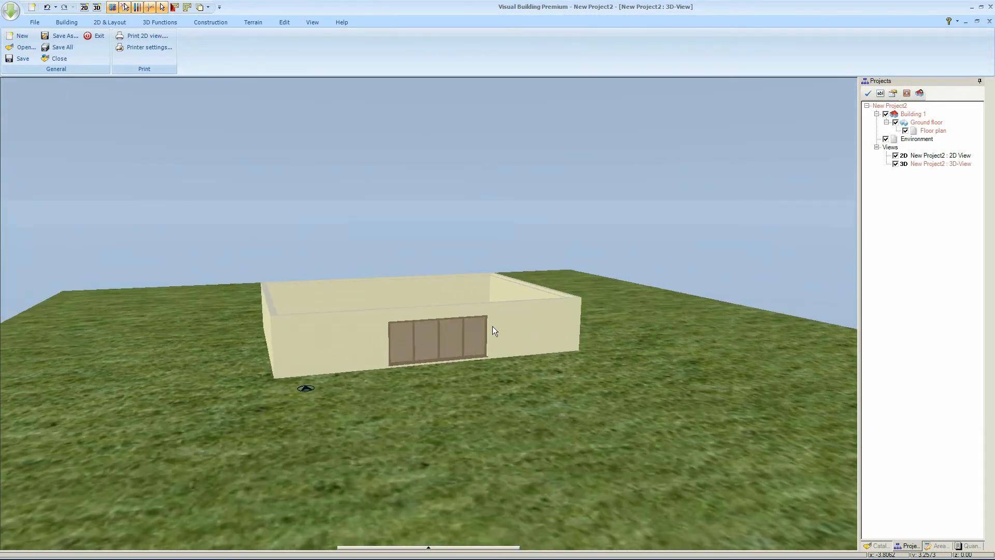
double_click(431, 333)
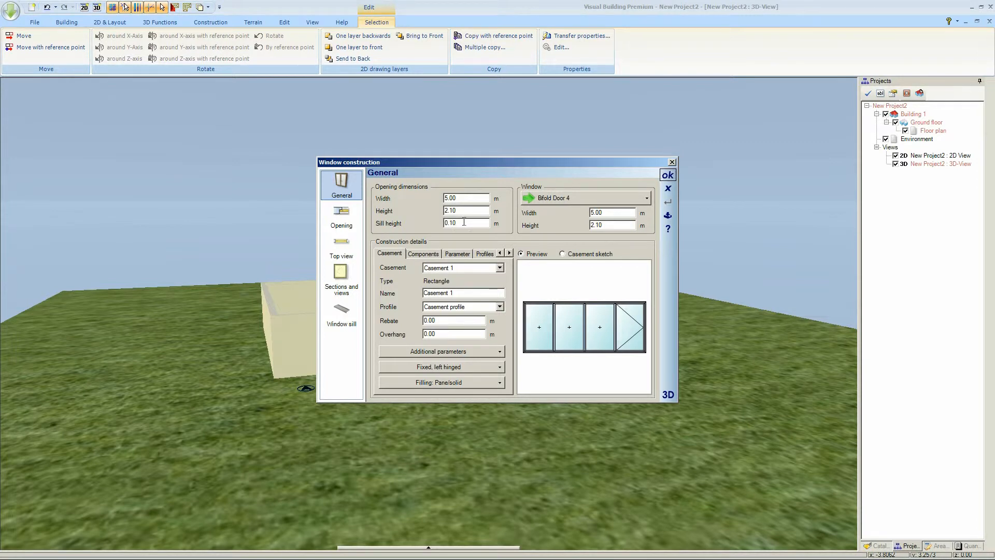
left_click(667, 174)
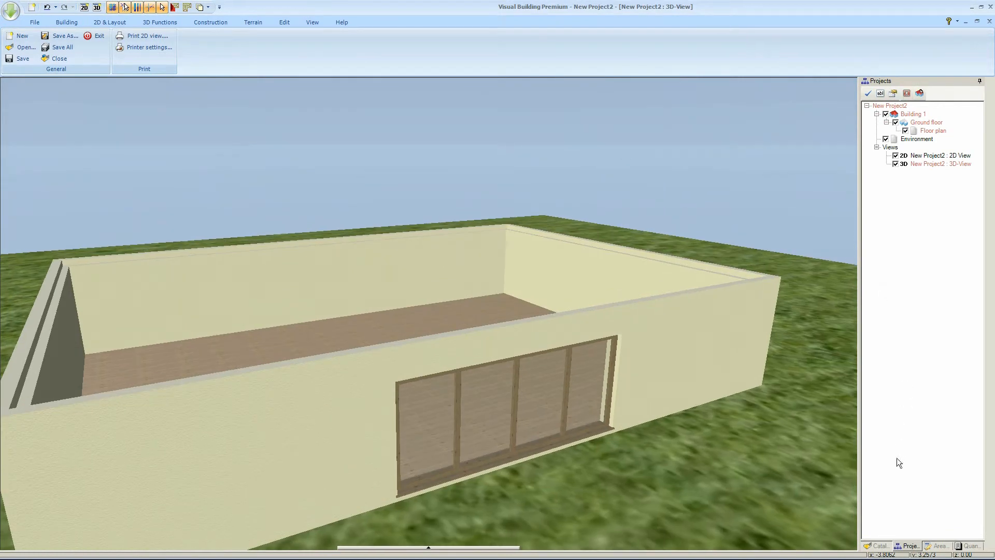
left_click(881, 546)
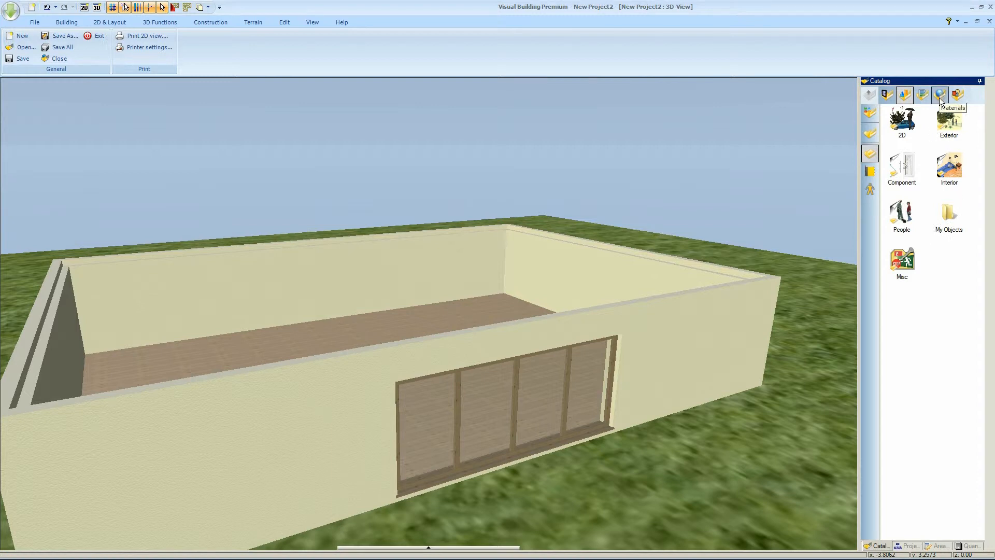
Apply the Wood (KVH) material from the Wood category to the door frame and sill.
left_click(940, 94)
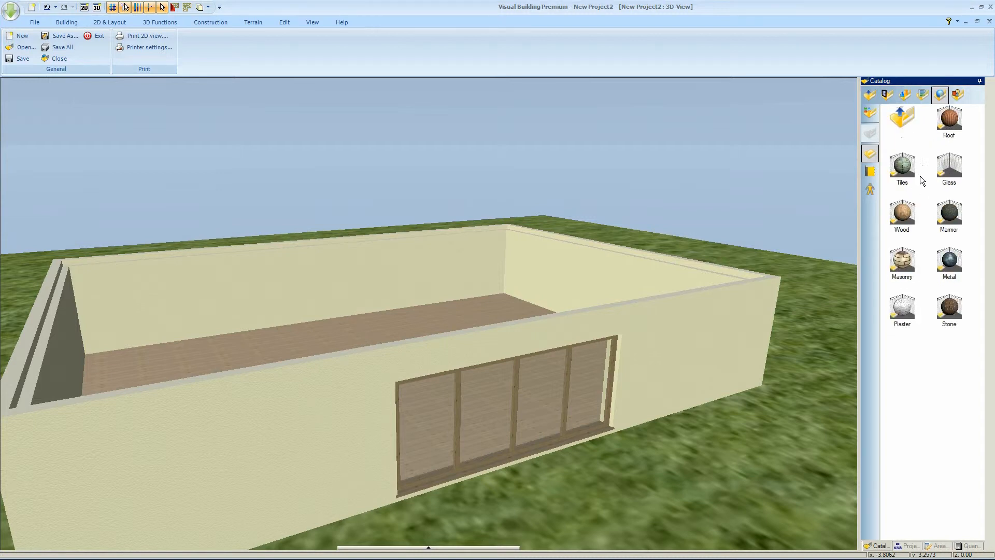
mouse_move(909, 301)
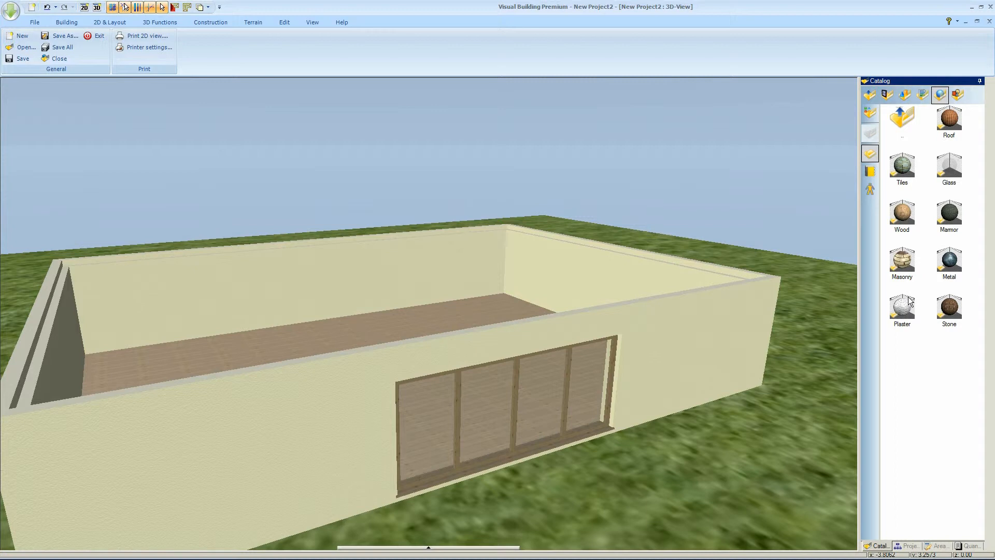
left_click(900, 216)
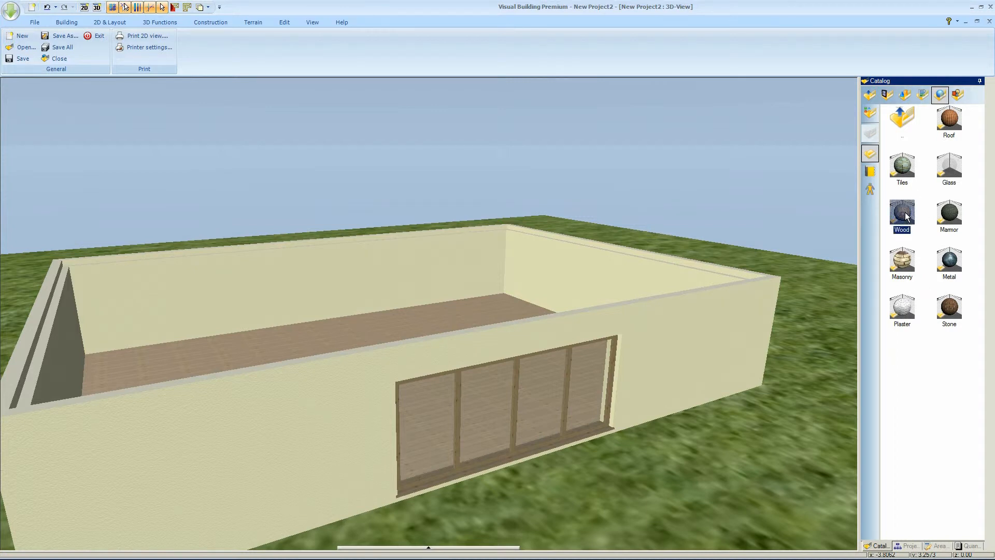
double_click(901, 213)
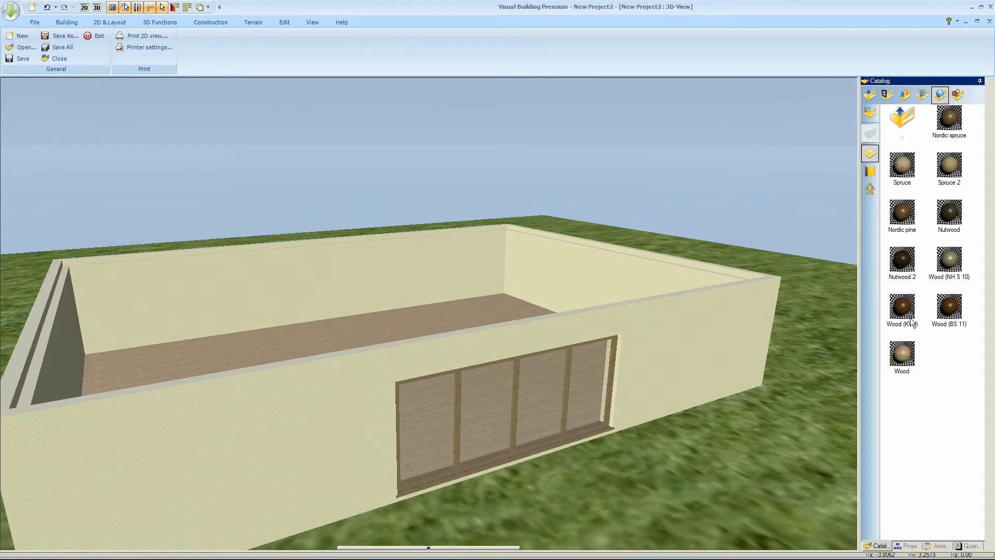
left_click(900, 355)
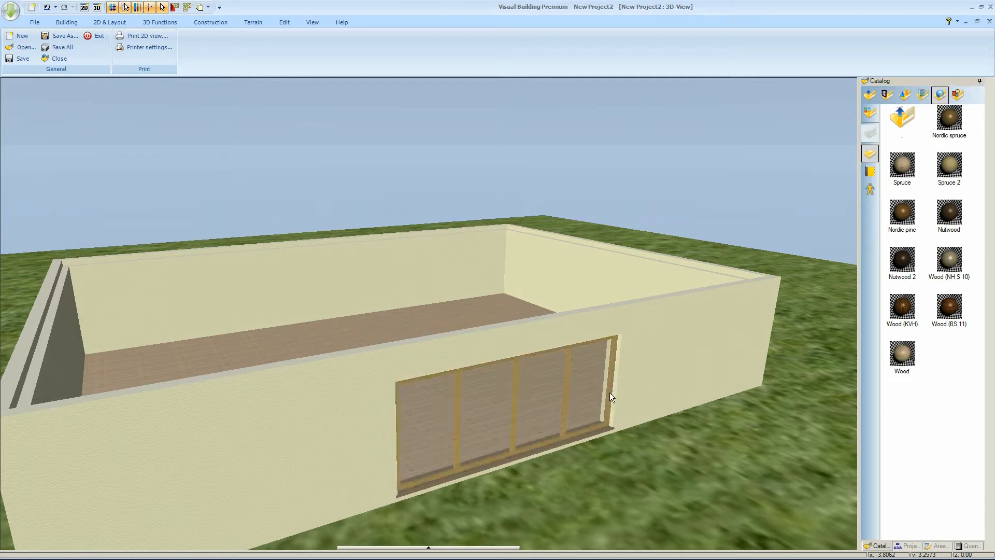
mouse_move(904, 95)
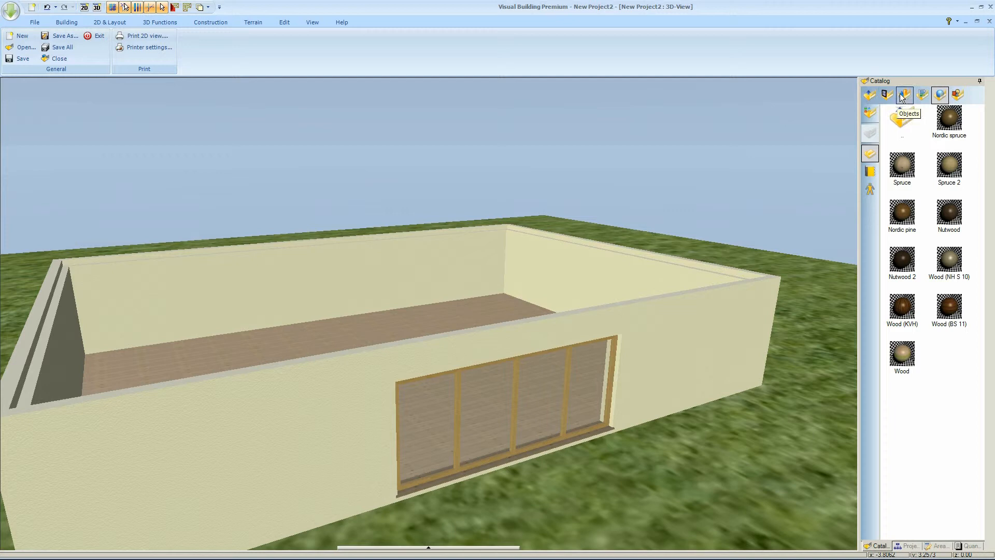
left_click(868, 95)
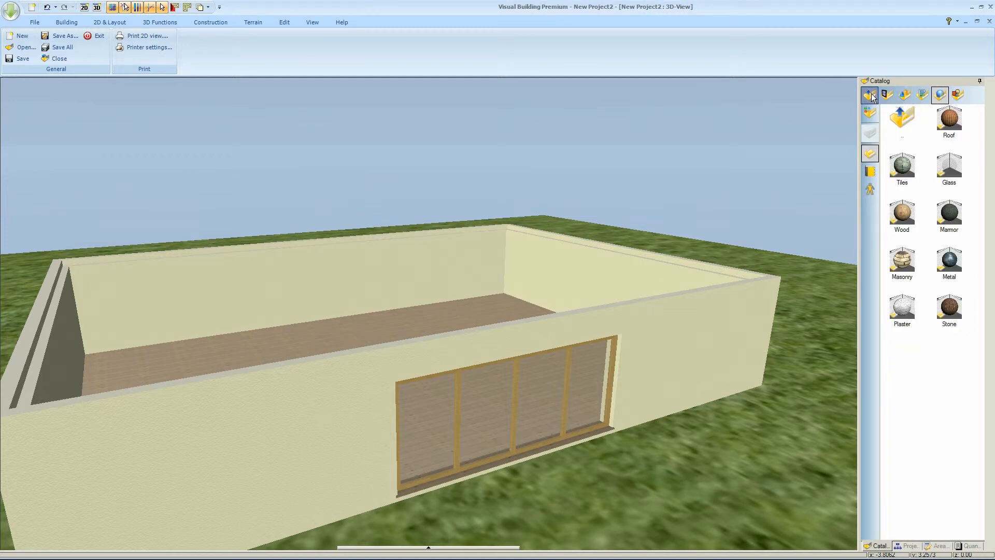
Browse the material libraries, colour swatches and texture folders looking for a white material.
left_click(903, 95)
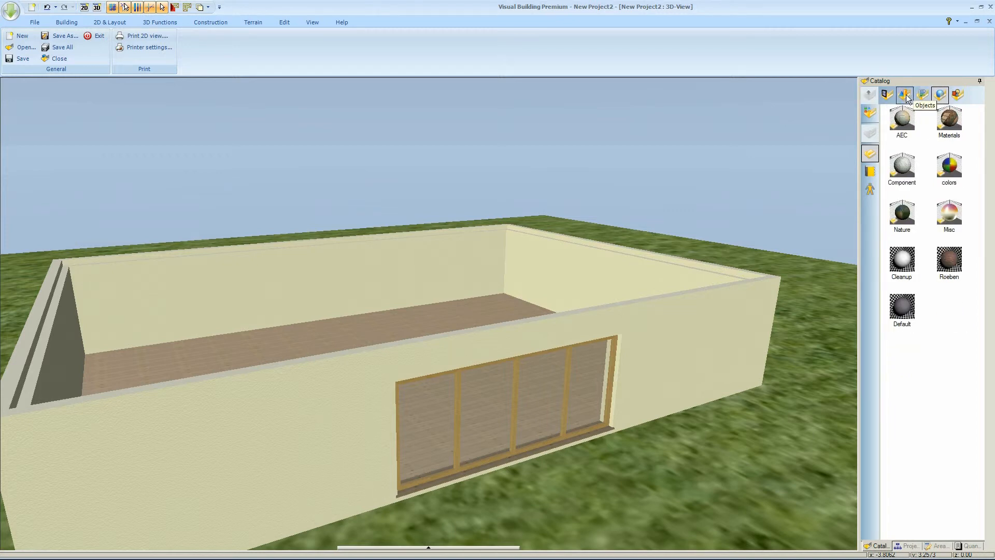
left_click(922, 94)
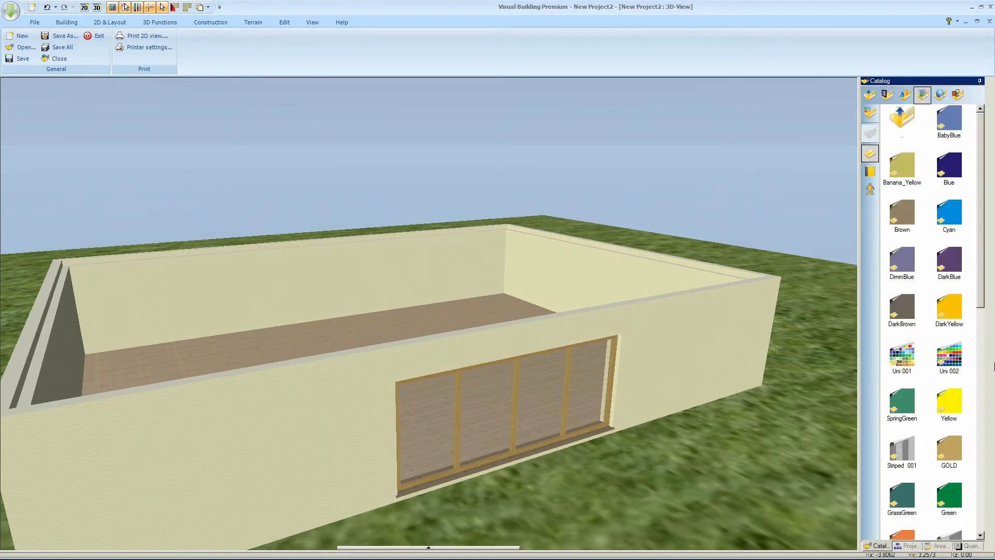
scroll("down", 3)
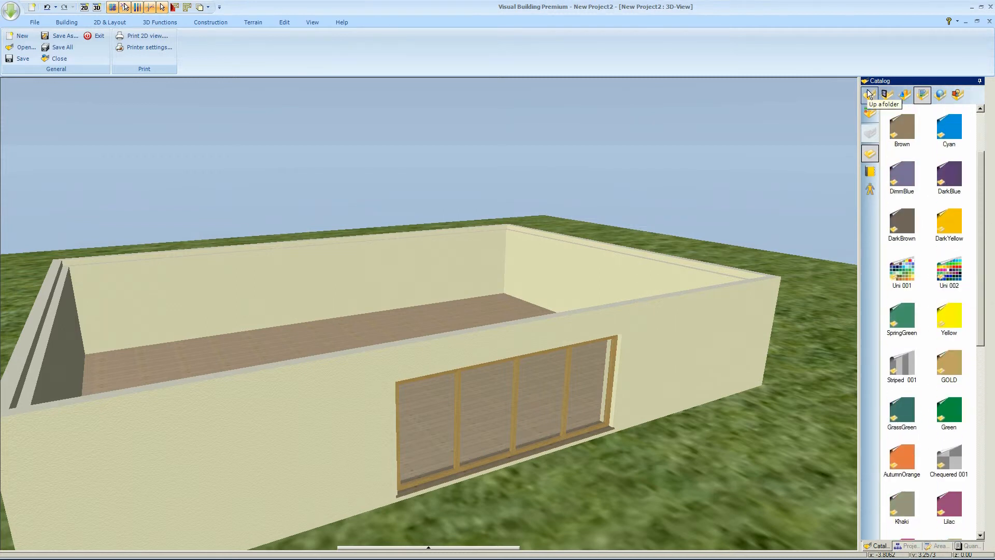
left_click(869, 94)
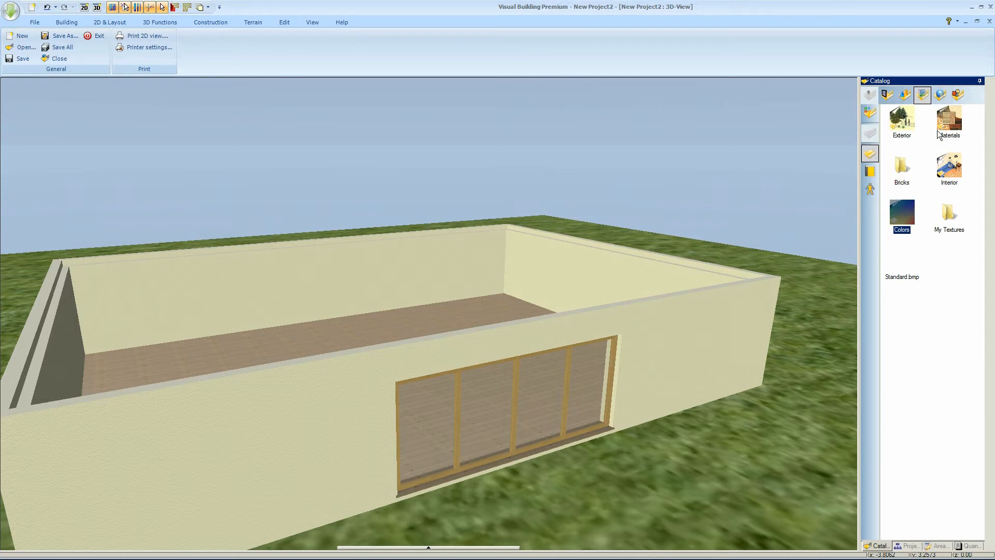
double_click(948, 120)
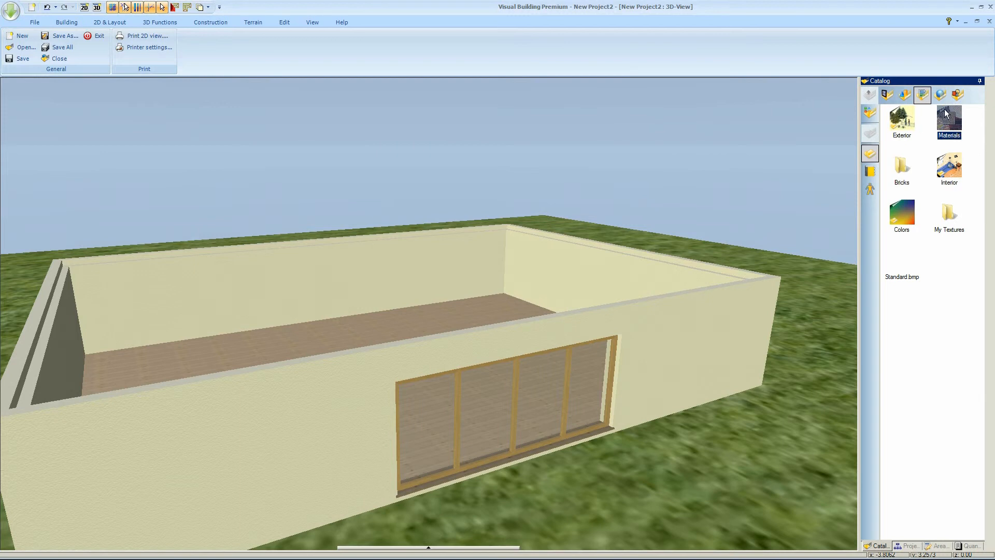
left_click(940, 94)
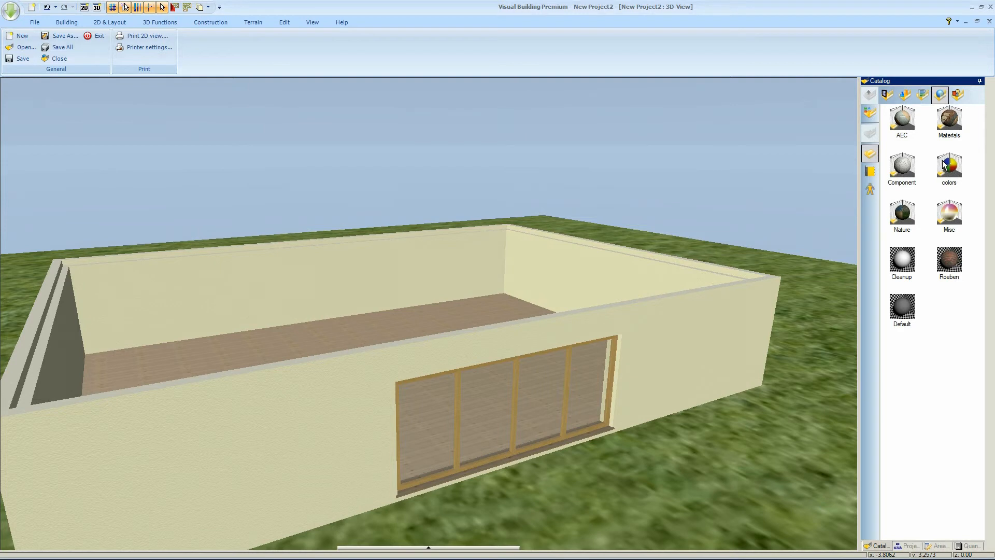
Apply White from the colors collection to the door's frame and sill.
left_click(948, 166)
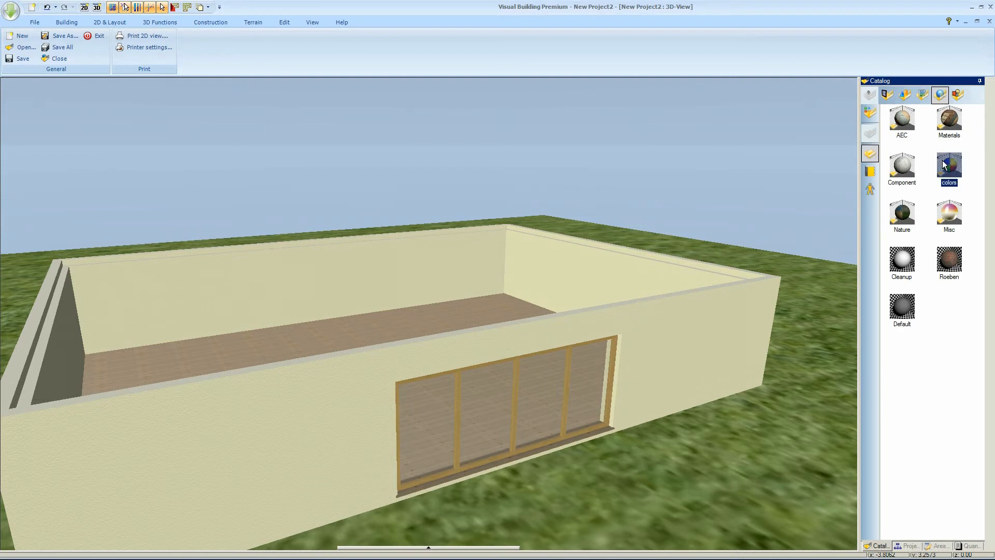
double_click(949, 165)
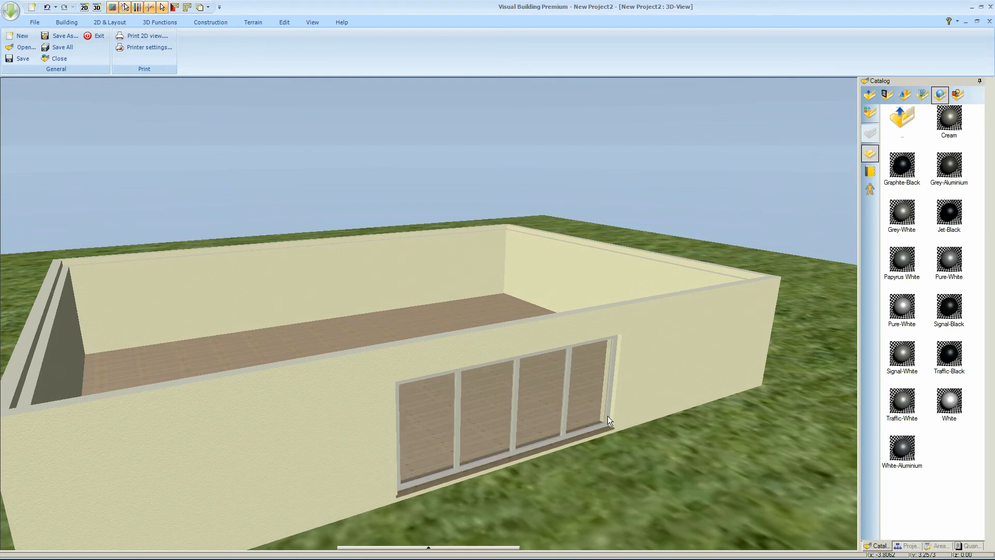
left_click(948, 402)
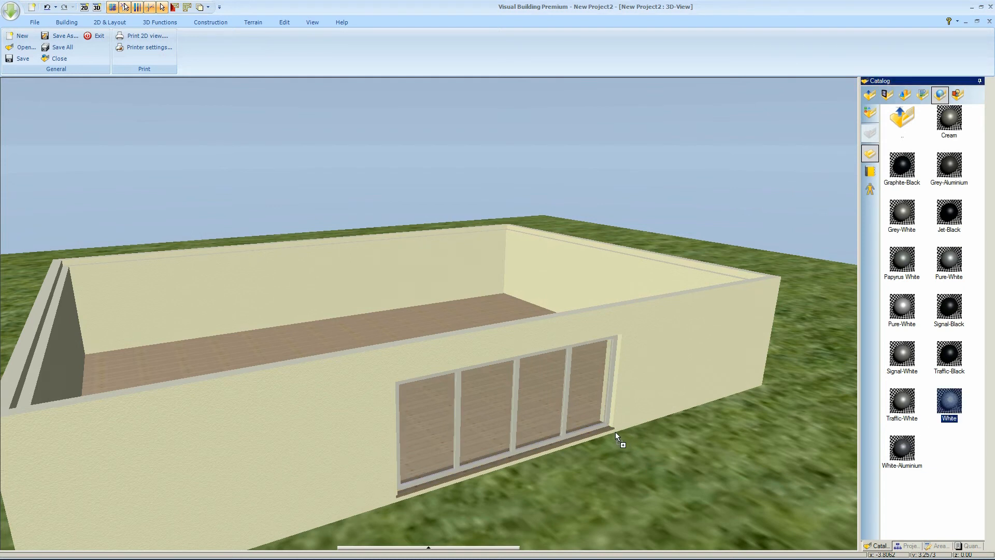